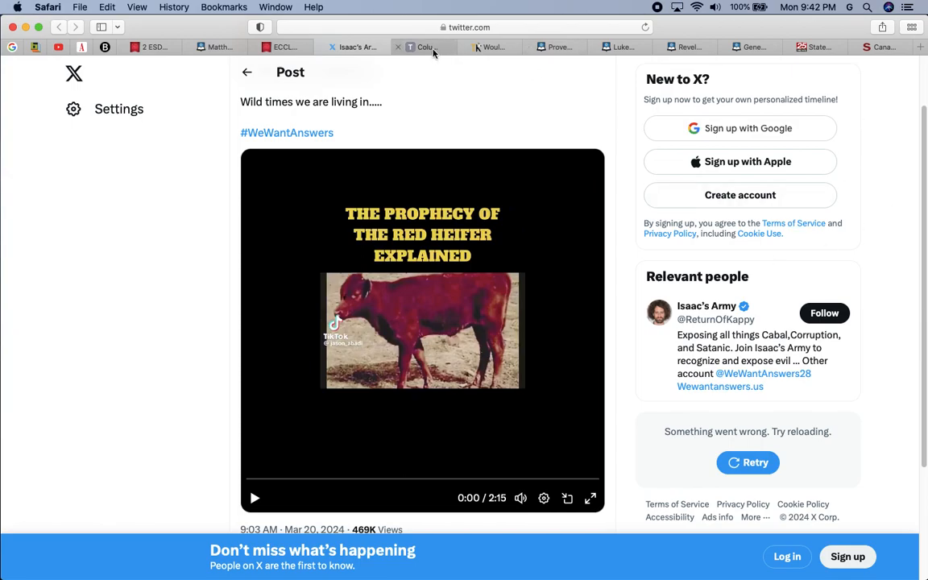
Switch to The Augusta Press red heifer column and read down to the Second Temple and Messiah passages
{"action": "left_click", "coordinate": [420, 46]}
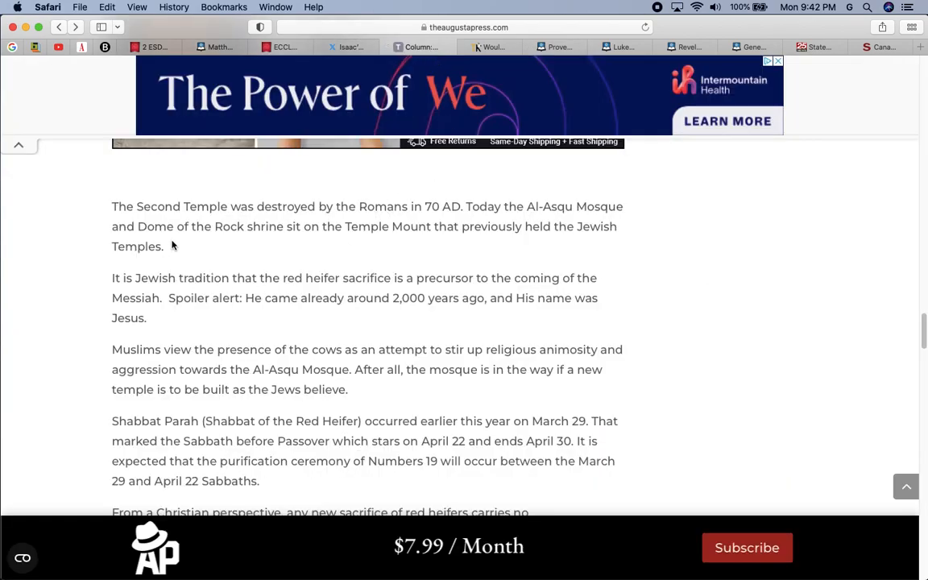
{"action": "mouse_move", "coordinate": [302, 251]}
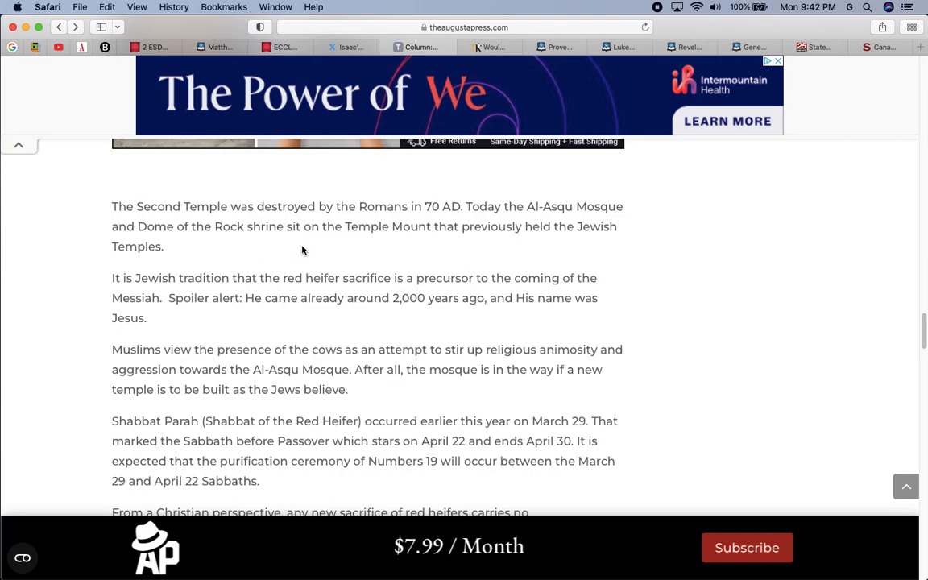
{"action": "scroll", "scroll_direction": "down", "scroll_amount": 3}
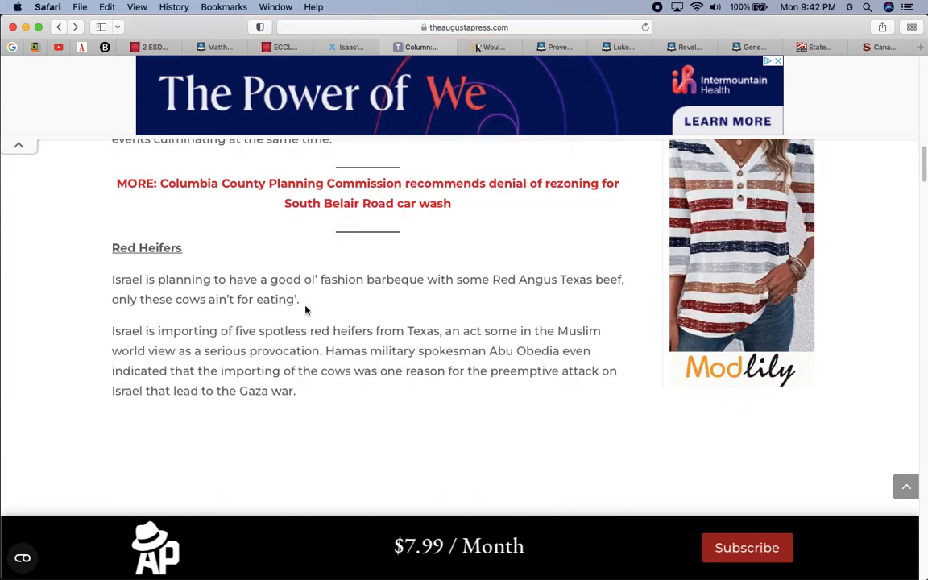
{"action": "scroll", "scroll_direction": "down", "scroll_amount": 3}
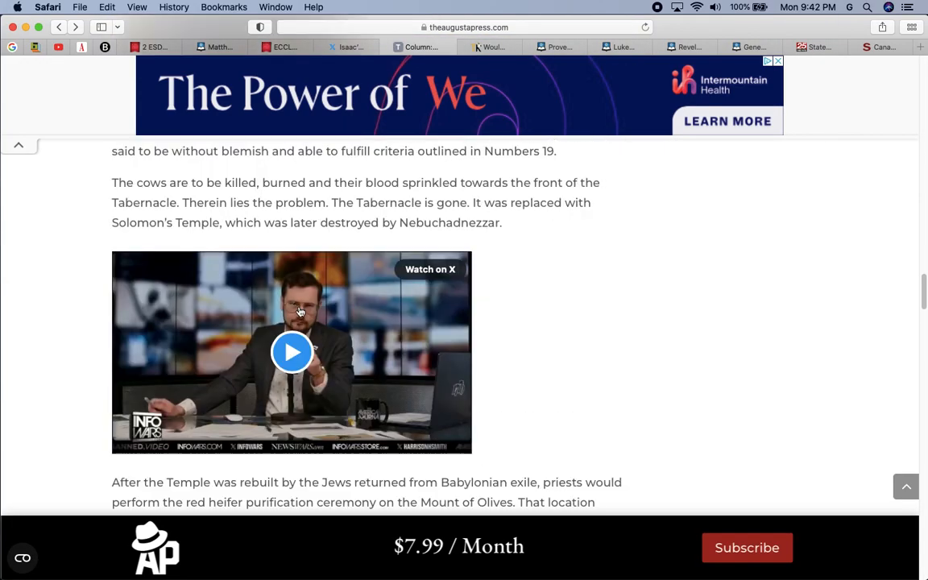
{"action": "scroll", "scroll_direction": "down", "scroll_amount": 3}
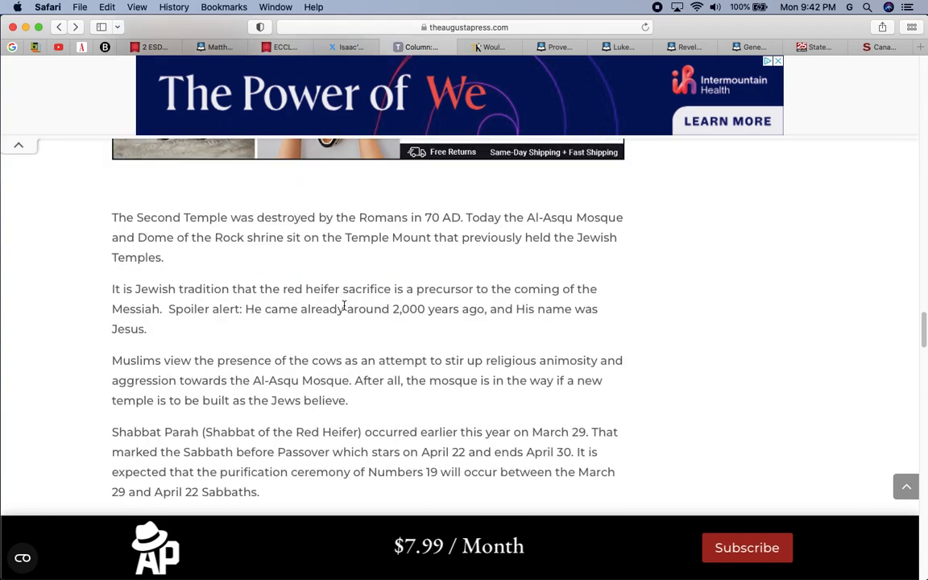
{"action": "scroll", "scroll_direction": "down", "scroll_amount": 3}
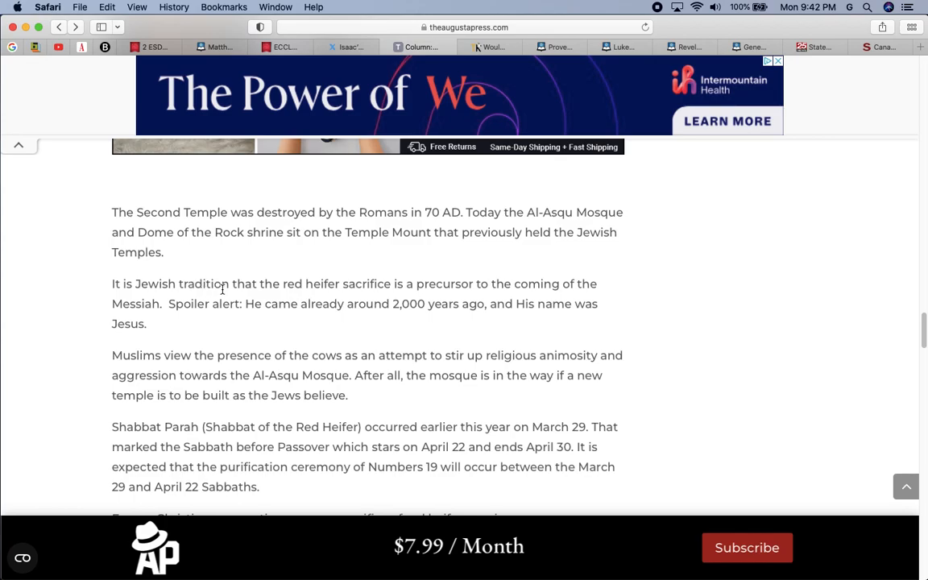
{"action": "mouse_move", "coordinate": [372, 288]}
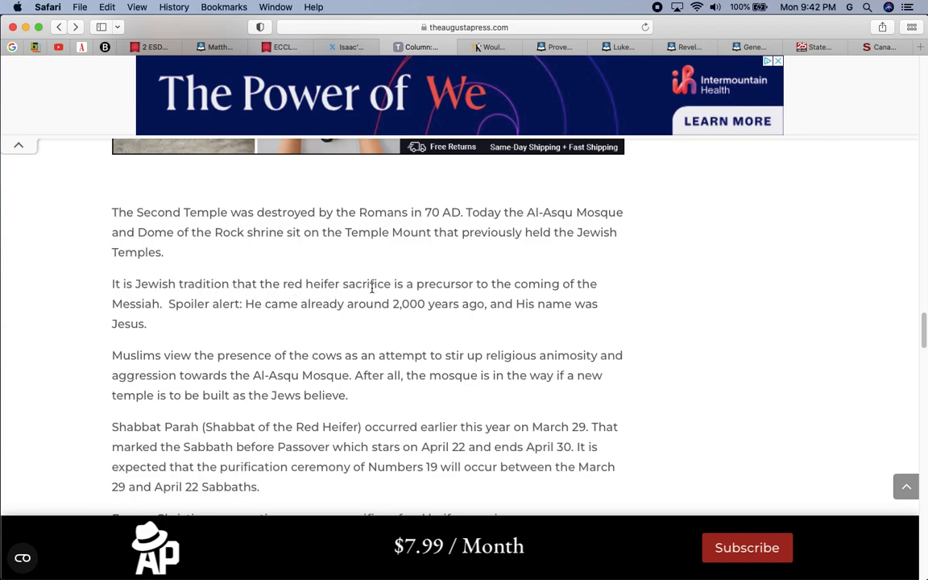
{"action": "mouse_move", "coordinate": [408, 286]}
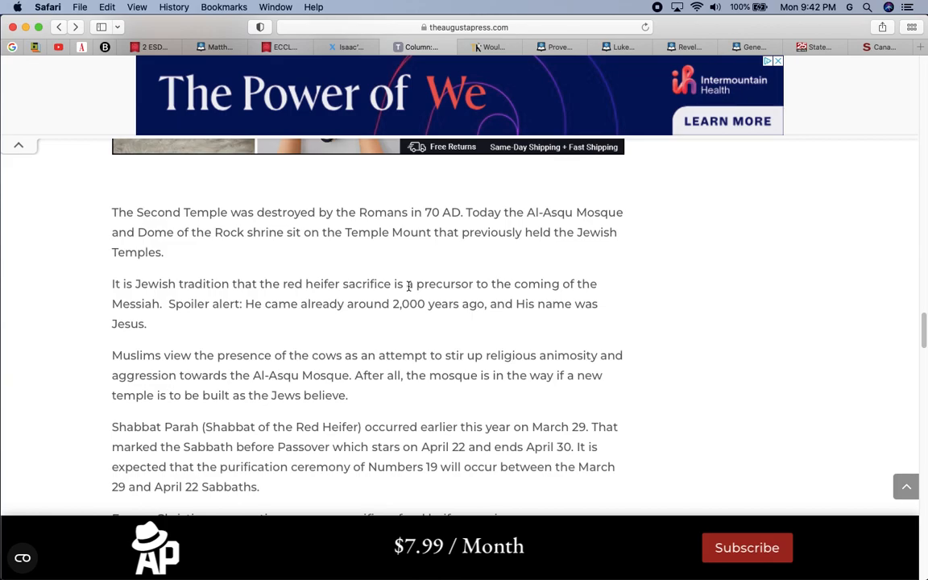
{"action": "mouse_move", "coordinate": [433, 322]}
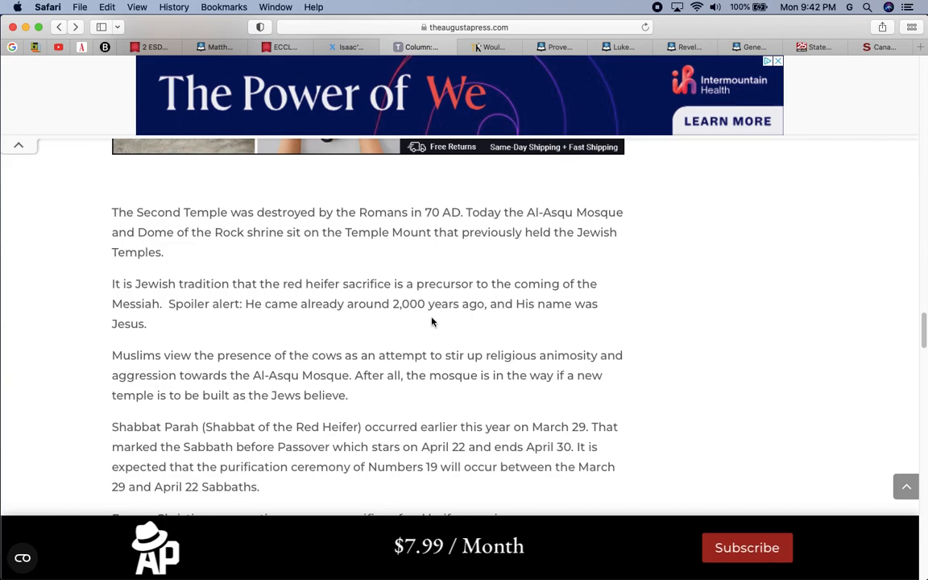
{"action": "mouse_move", "coordinate": [121, 296]}
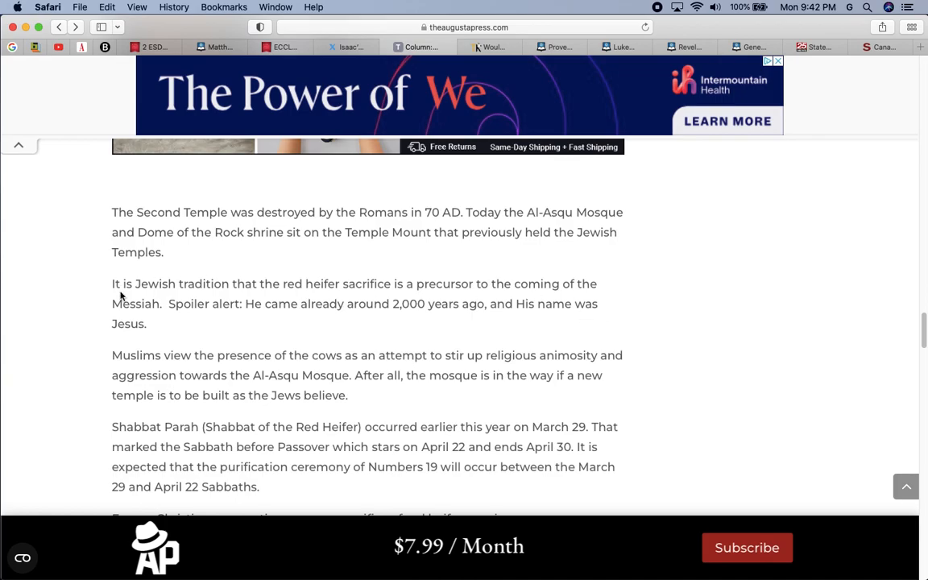
{"action": "mouse_move", "coordinate": [139, 320]}
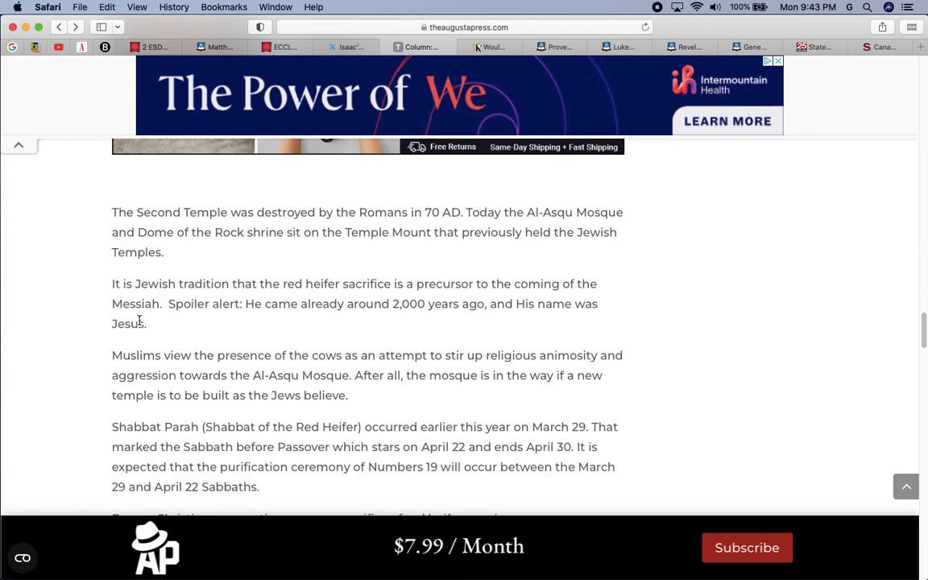
{"action": "mouse_move", "coordinate": [424, 5]}
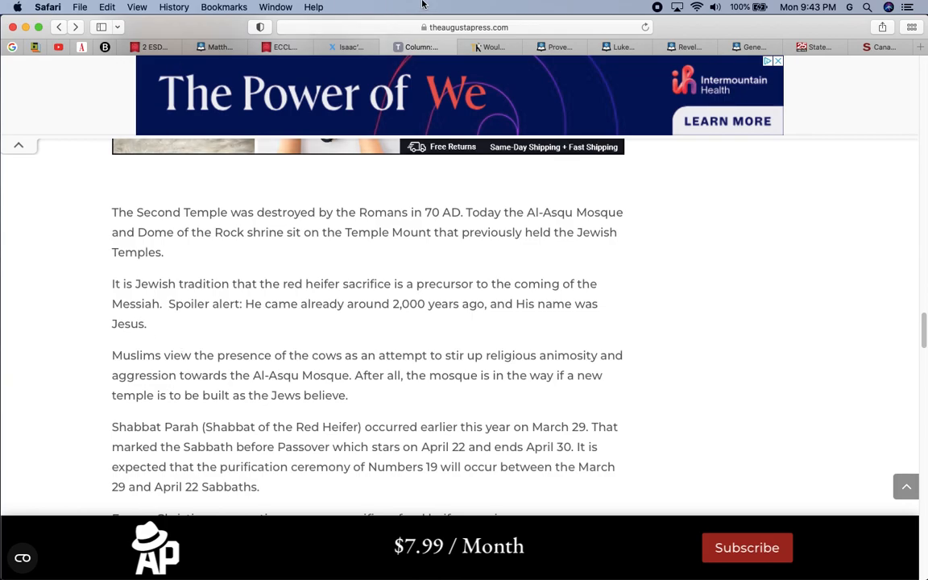
Switch to The Kashmiriyat tab and scroll to the paragraph on five Texas red heifers
{"action": "left_click", "coordinate": [485, 46]}
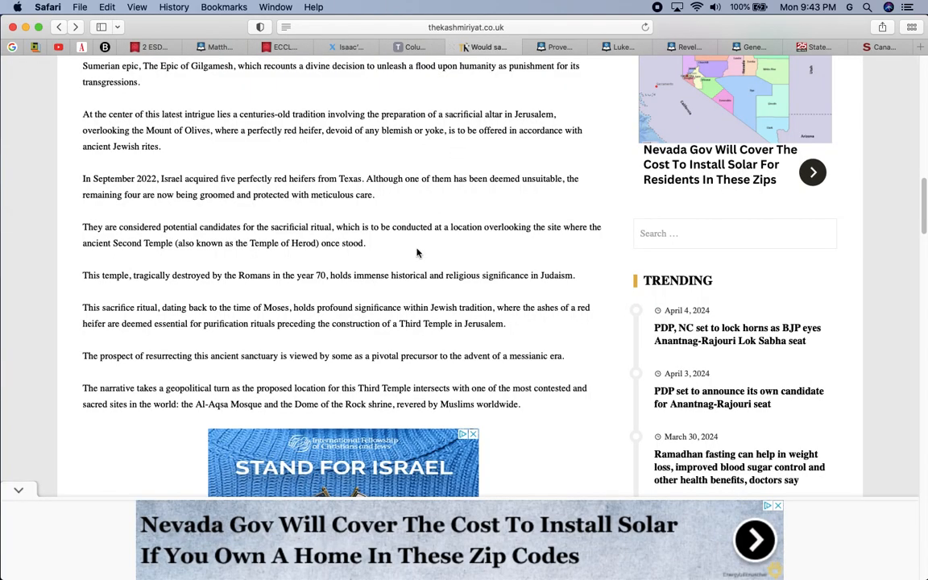
{"action": "mouse_move", "coordinate": [112, 193]}
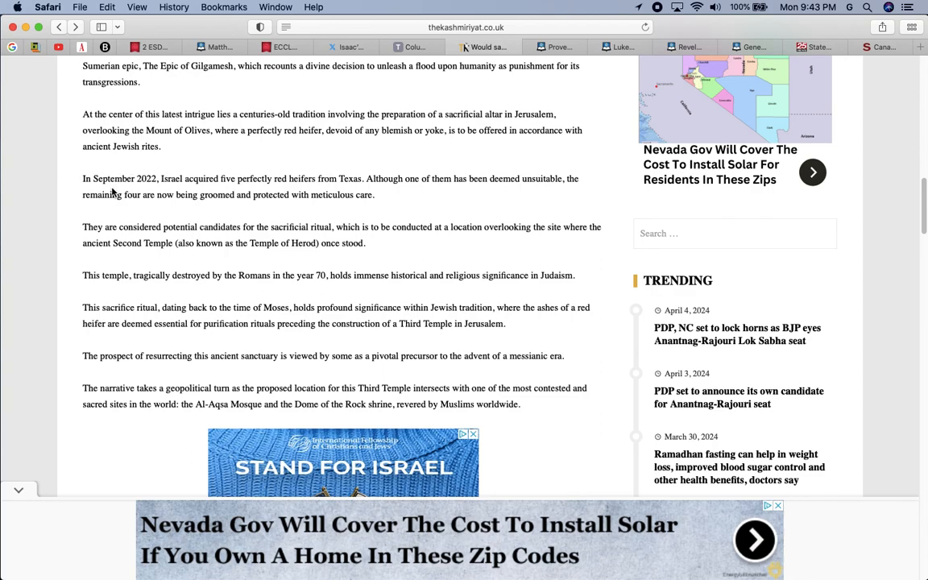
{"action": "mouse_move", "coordinate": [126, 194]}
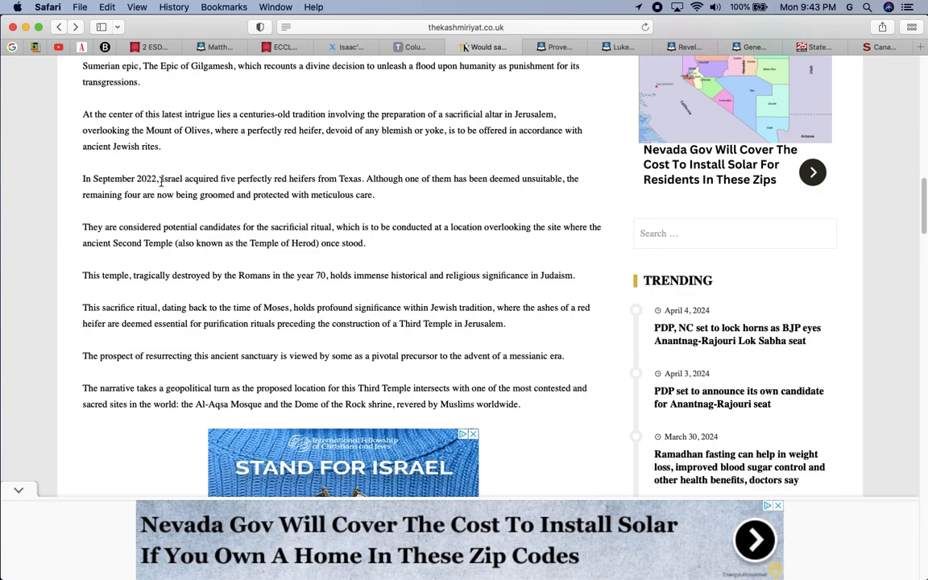
{"action": "mouse_move", "coordinate": [238, 184]}
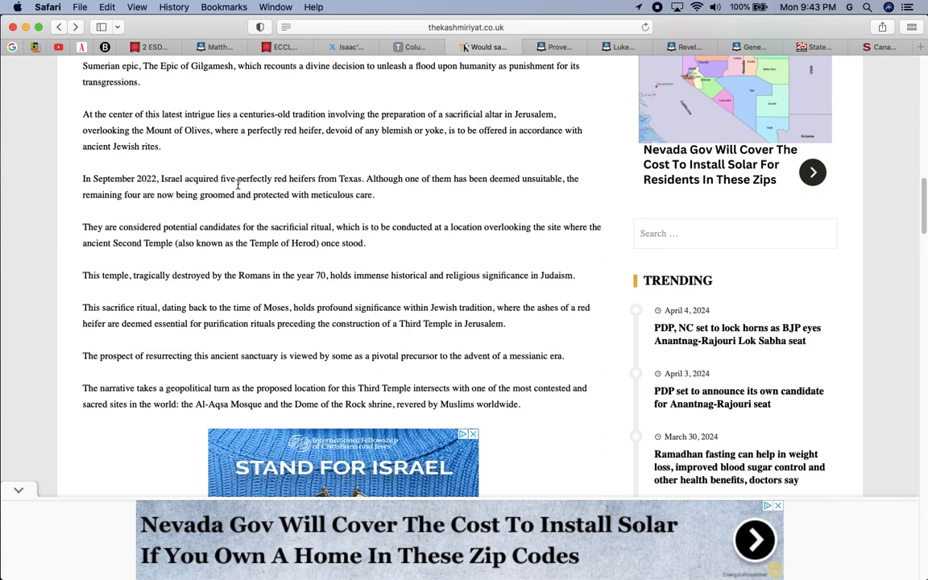
{"action": "mouse_move", "coordinate": [309, 183]}
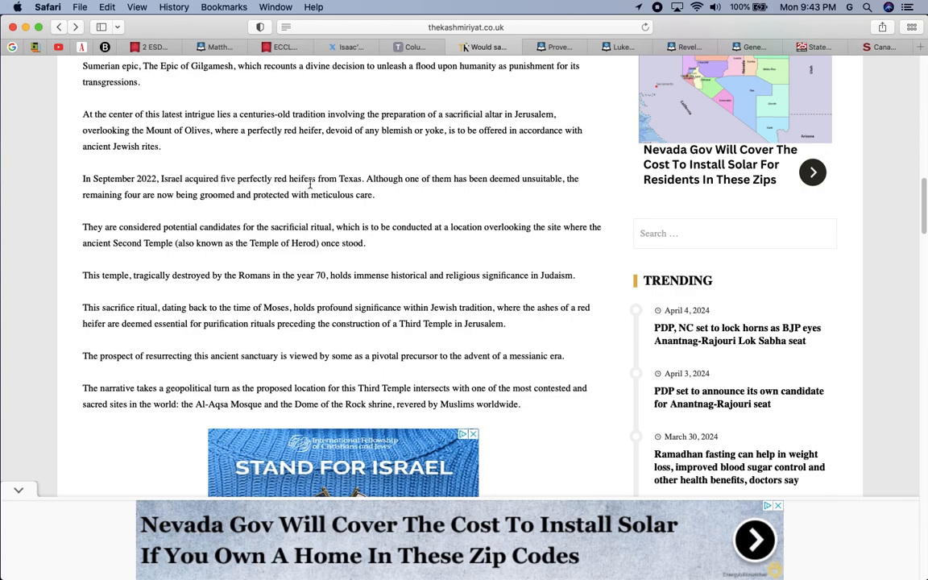
{"action": "mouse_move", "coordinate": [516, 183]}
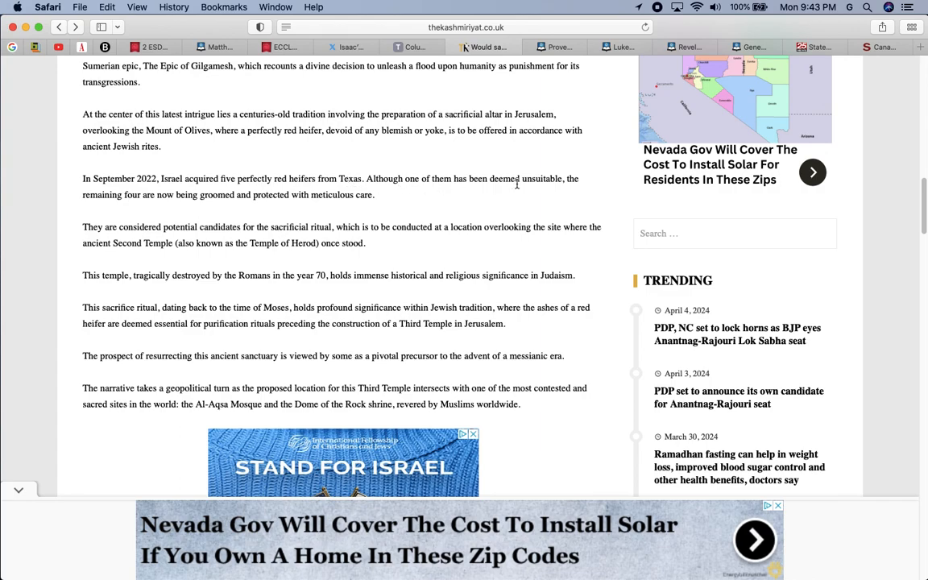
{"action": "mouse_move", "coordinate": [94, 212]}
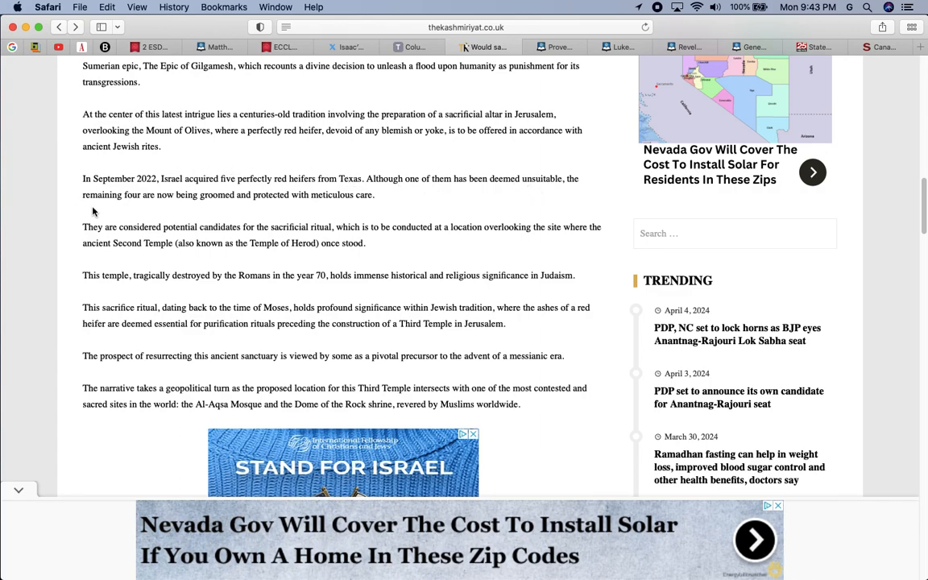
{"action": "mouse_move", "coordinate": [183, 199]}
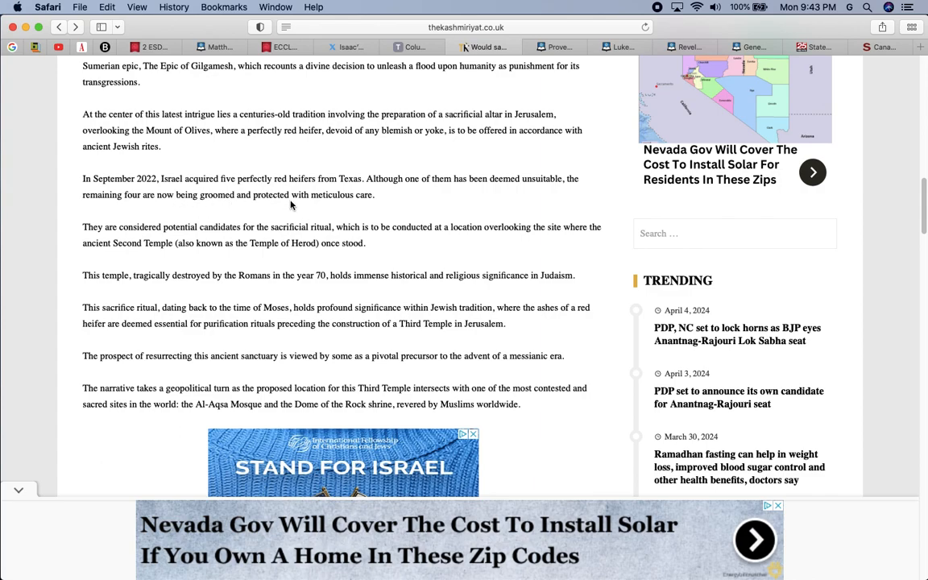
{"action": "mouse_move", "coordinate": [350, 210]}
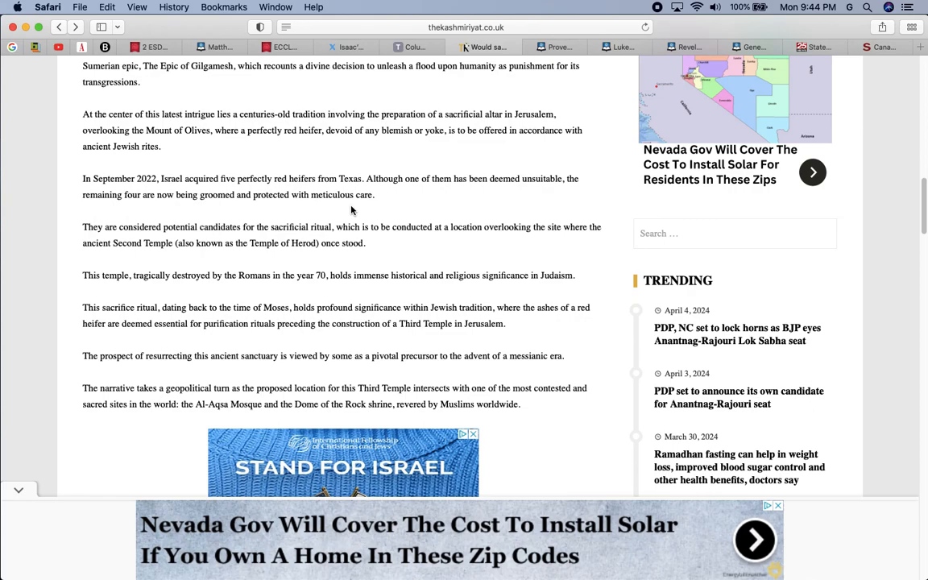
{"action": "mouse_move", "coordinate": [425, 227]}
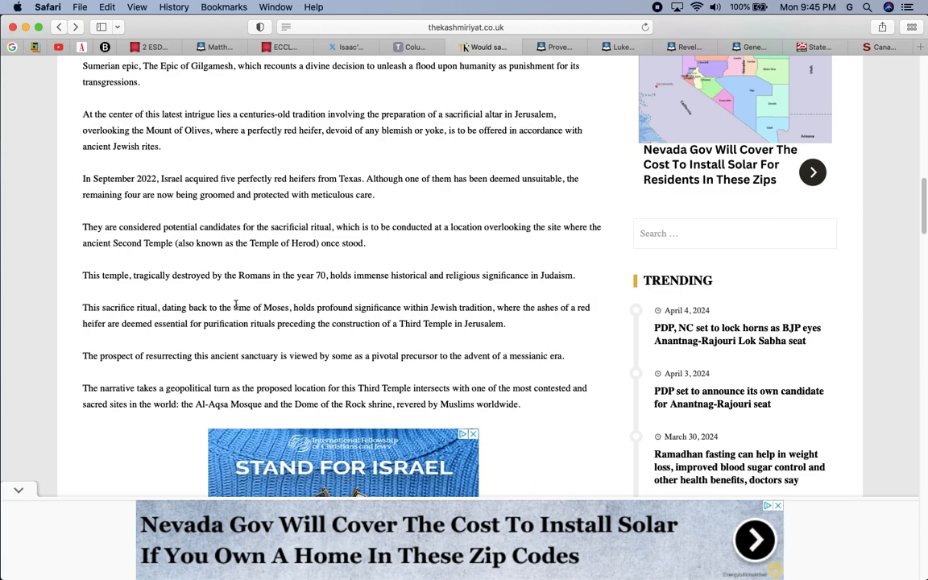
{"action": "mouse_move", "coordinate": [359, 258]}
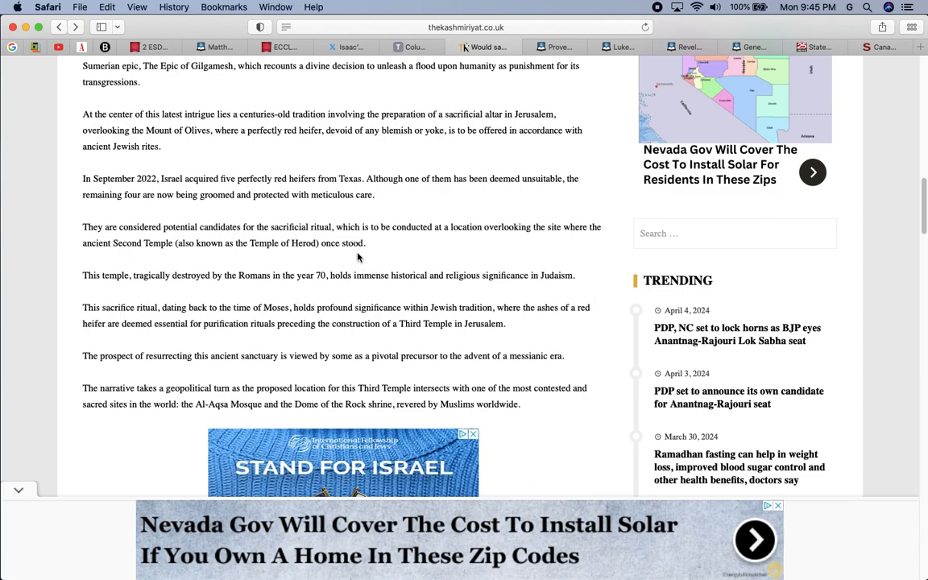
{"action": "scroll", "scroll_direction": "down", "scroll_amount": 3}
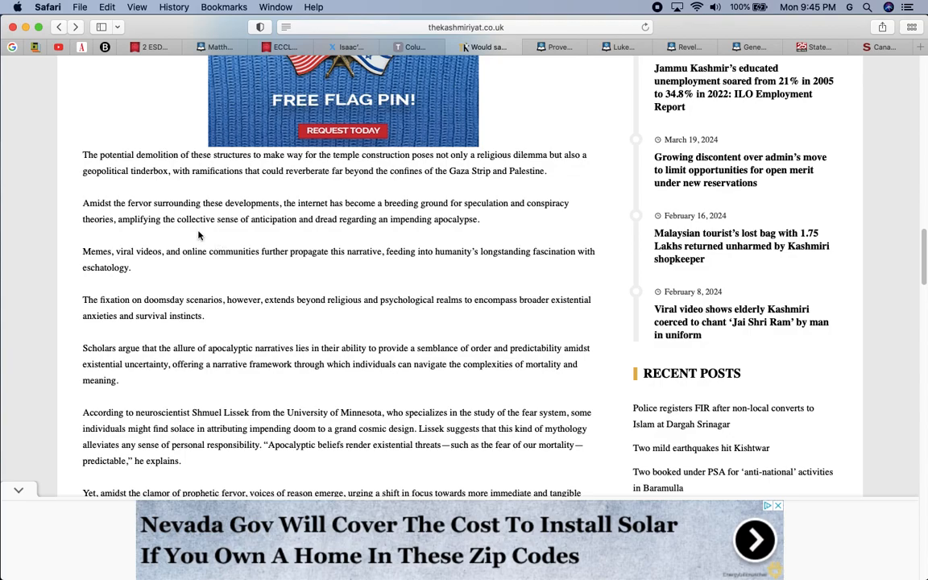
{"action": "mouse_move", "coordinate": [252, 276]}
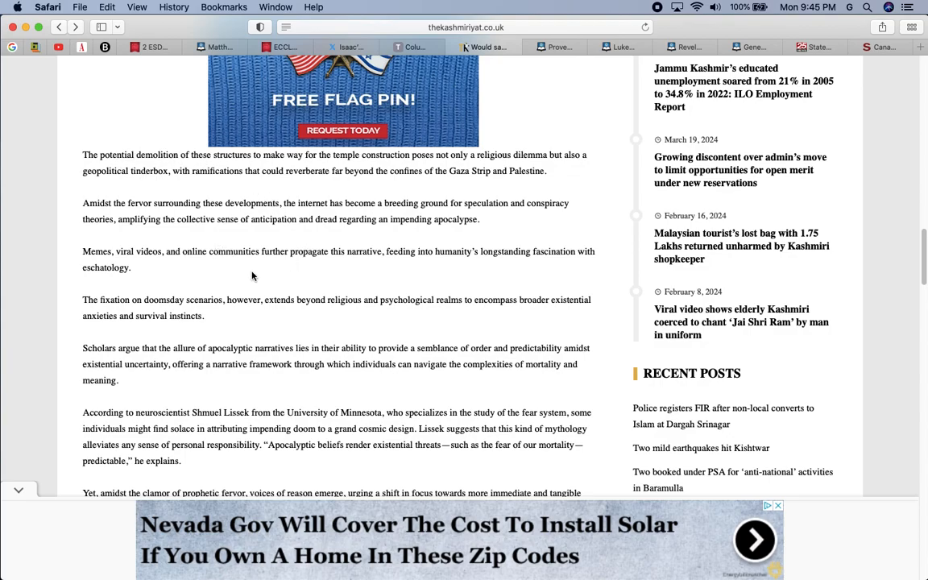
{"action": "scroll", "scroll_direction": "up", "scroll_amount": 3}
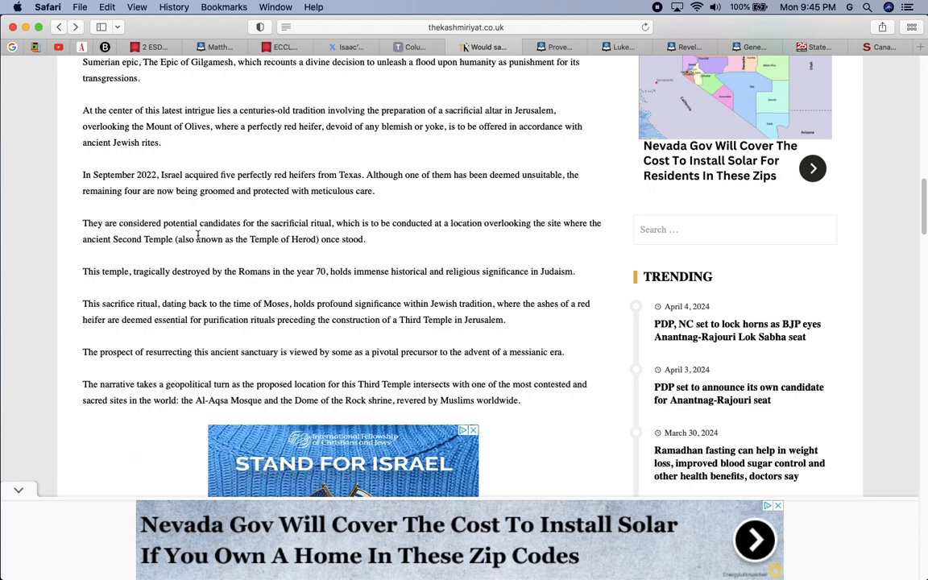
{"action": "mouse_move", "coordinate": [362, 284]}
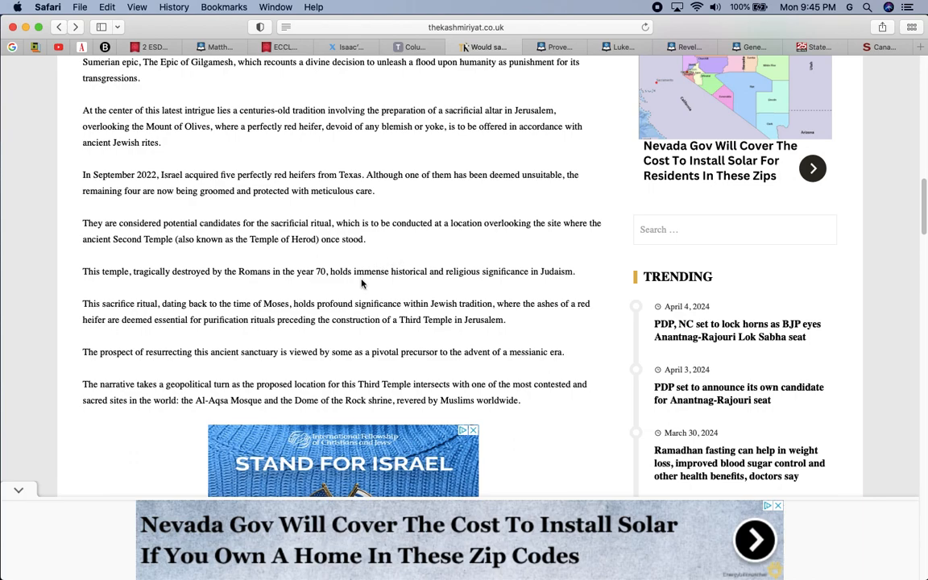
{"action": "mouse_move", "coordinate": [510, 102]}
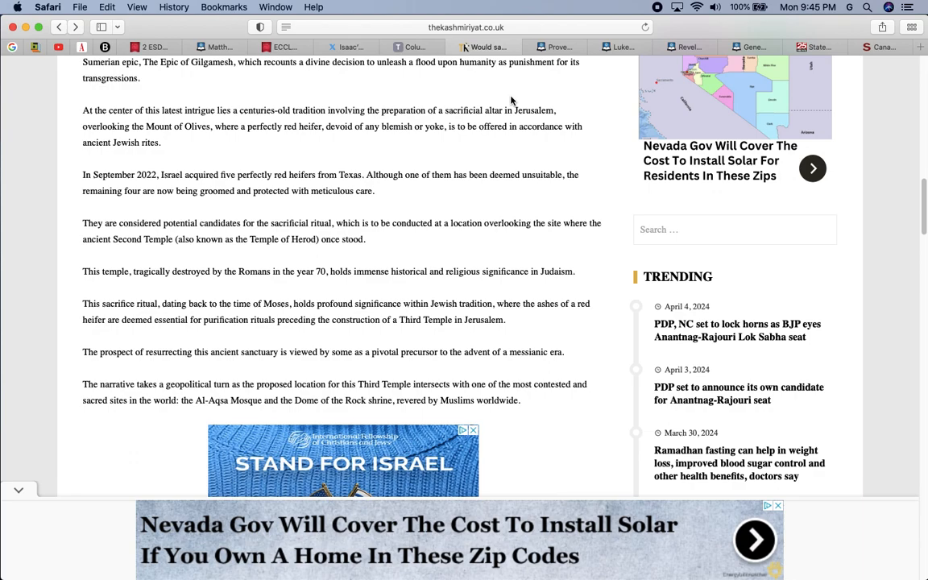
Return to the Blue Letter Bible tab and jump through QuickNav to Amos chapter 5
{"action": "left_click", "coordinate": [558, 46]}
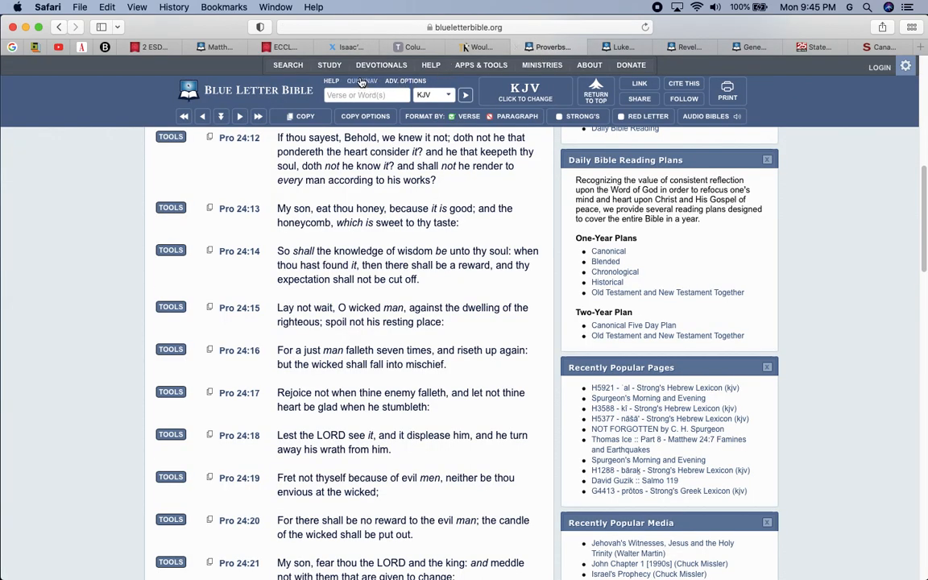
{"action": "left_click", "coordinate": [361, 81]}
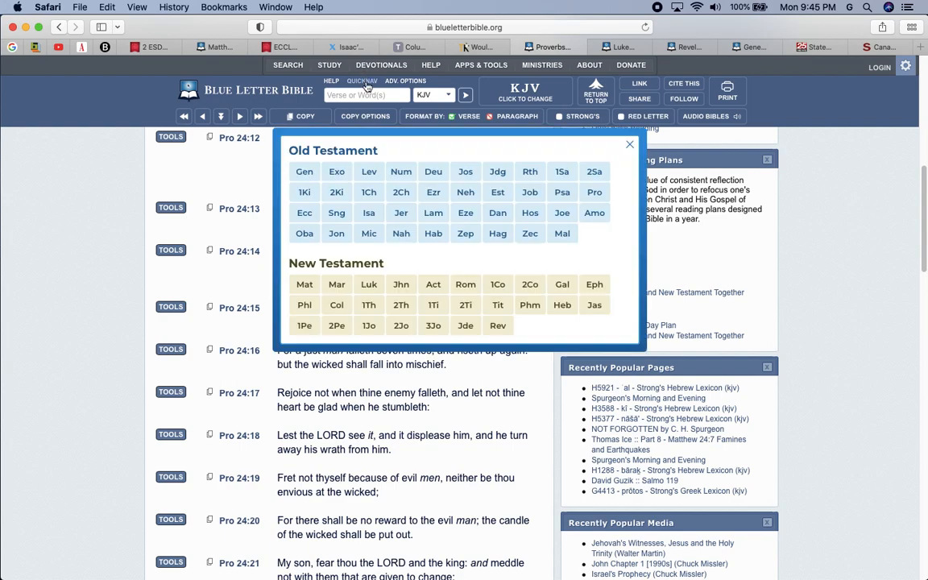
{"action": "left_click", "coordinate": [594, 212]}
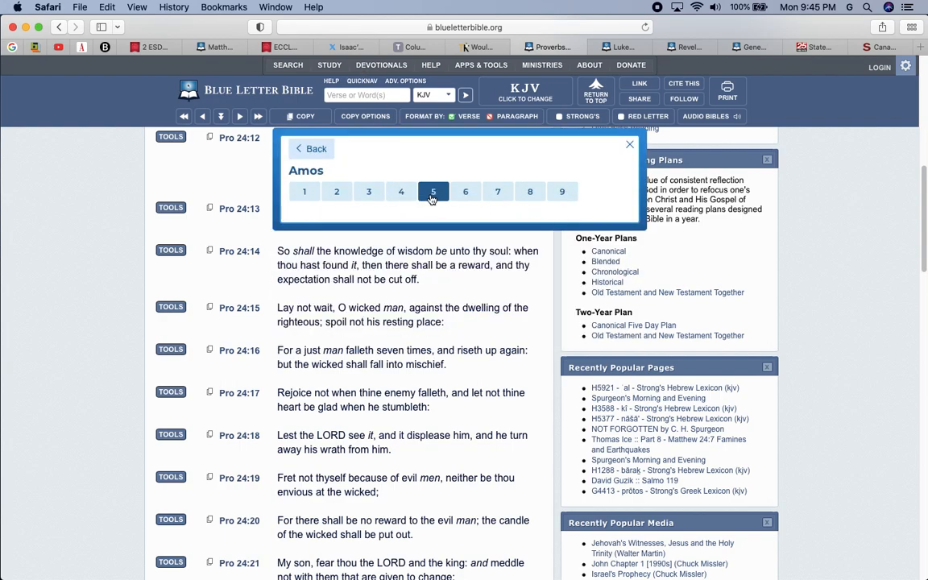
{"action": "left_click", "coordinate": [433, 191]}
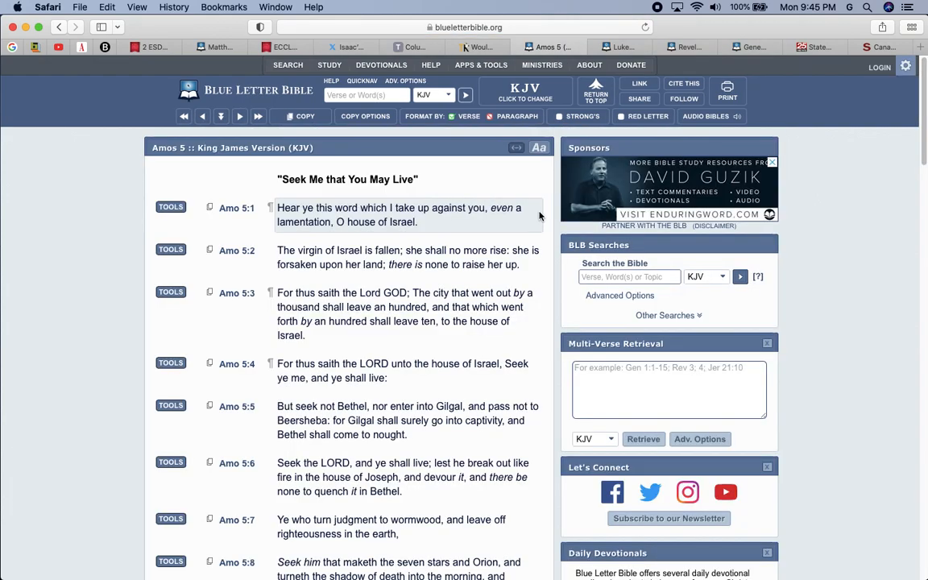
Read Amos 5 through verses 17–25, then open the QuickNav book chooser
{"action": "scroll", "scroll_direction": "down", "scroll_amount": 3}
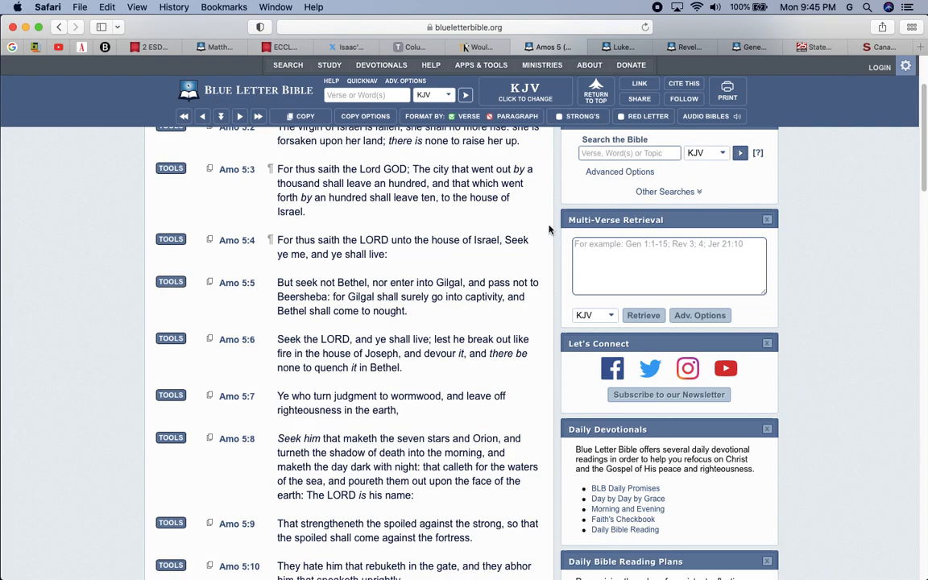
{"action": "scroll", "scroll_direction": "down", "scroll_amount": 3}
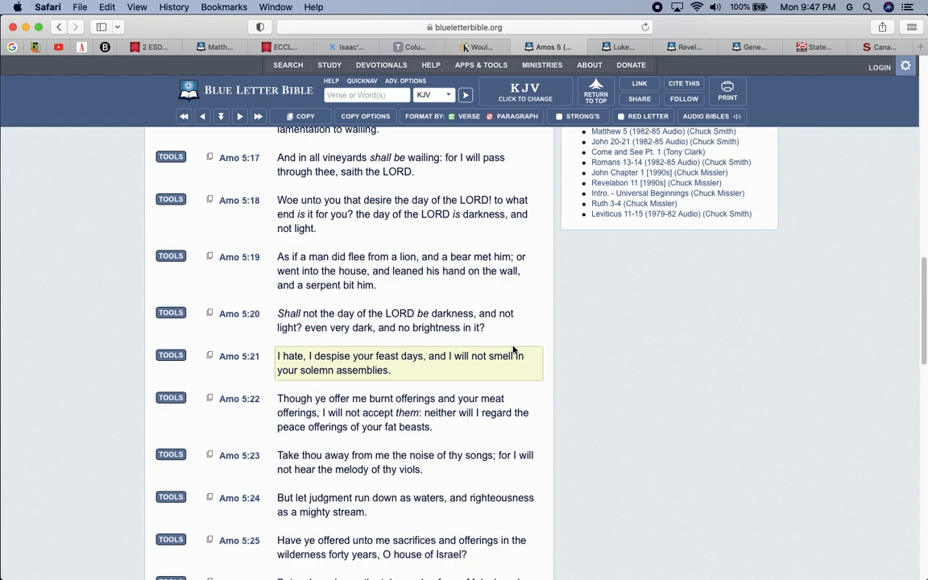
{"action": "left_click", "coordinate": [202, 116]}
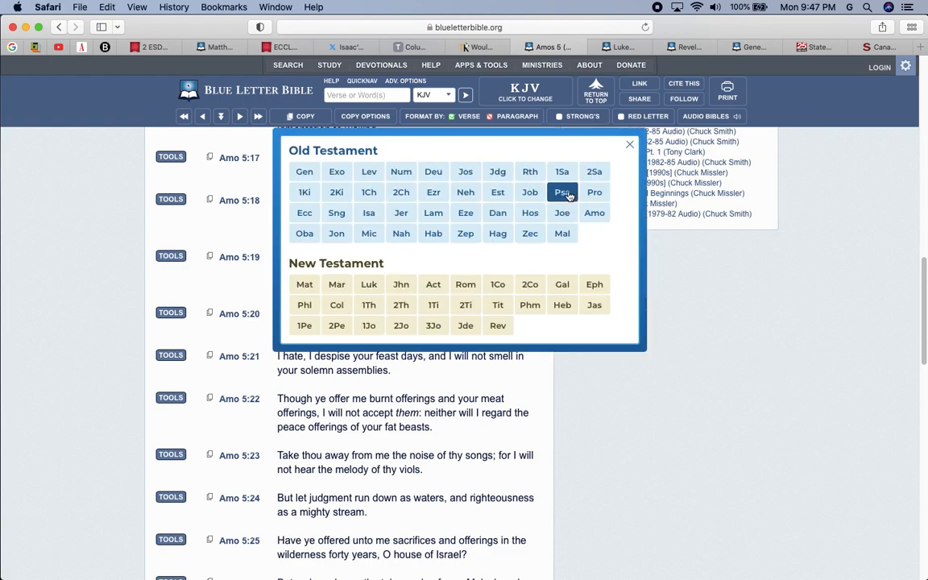
Choose Psalms chapter 50 and read down to verses 5–15
{"action": "left_click", "coordinate": [562, 192]}
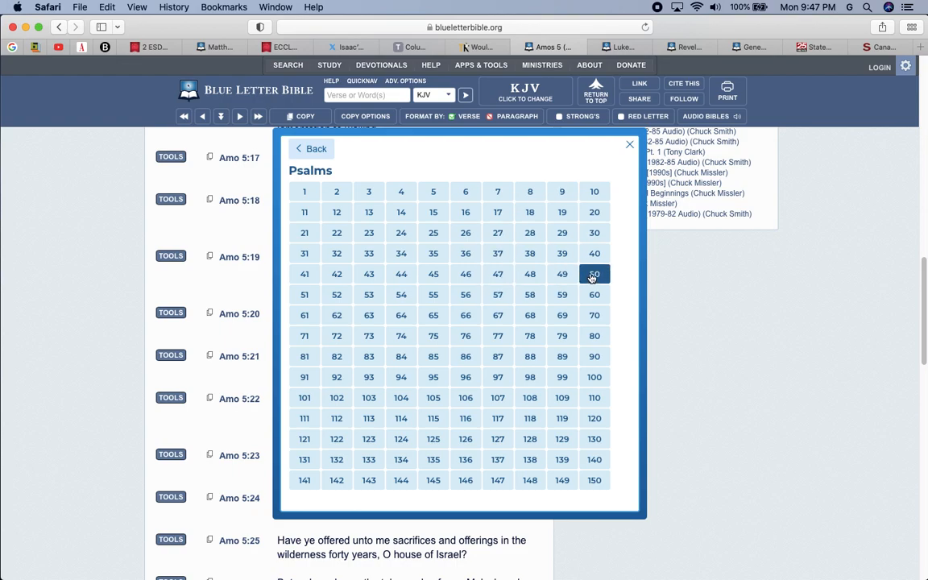
{"action": "left_click", "coordinate": [593, 273]}
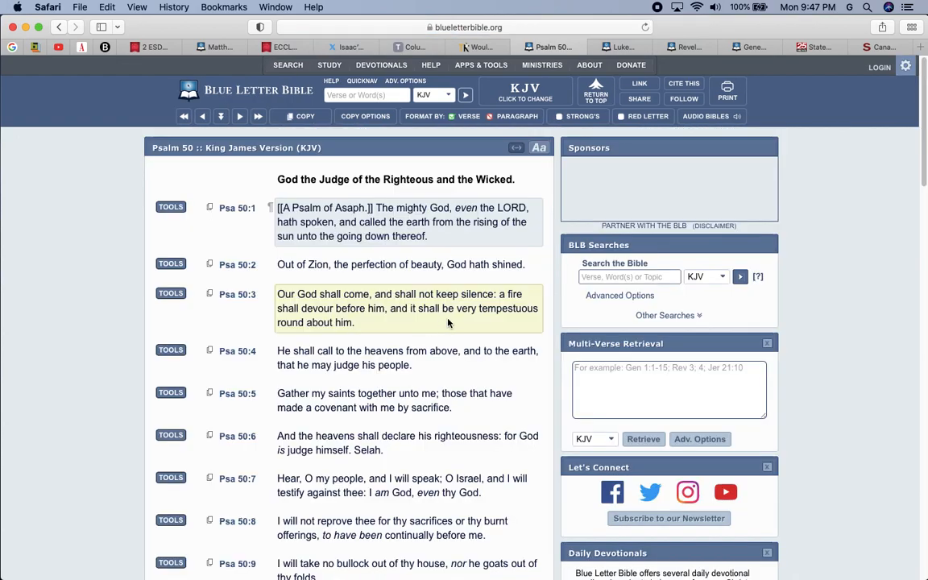
{"action": "scroll", "scroll_direction": "down", "scroll_amount": 3}
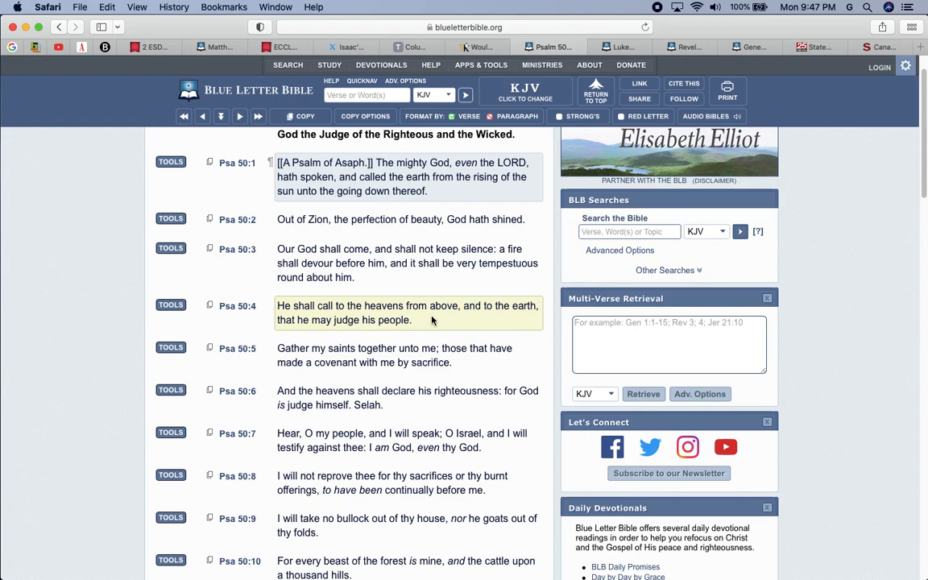
{"action": "scroll", "scroll_direction": "down", "scroll_amount": 3}
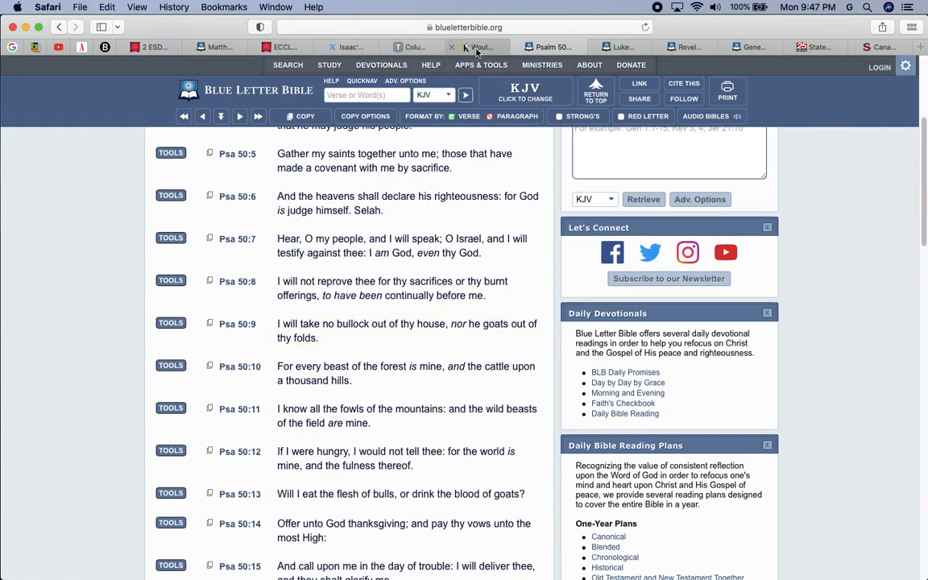
Return to the Kashmiriyat article and read through the apocalypse, Gilgamesh flood and Texas heifer passages
{"action": "left_click", "coordinate": [483, 46]}
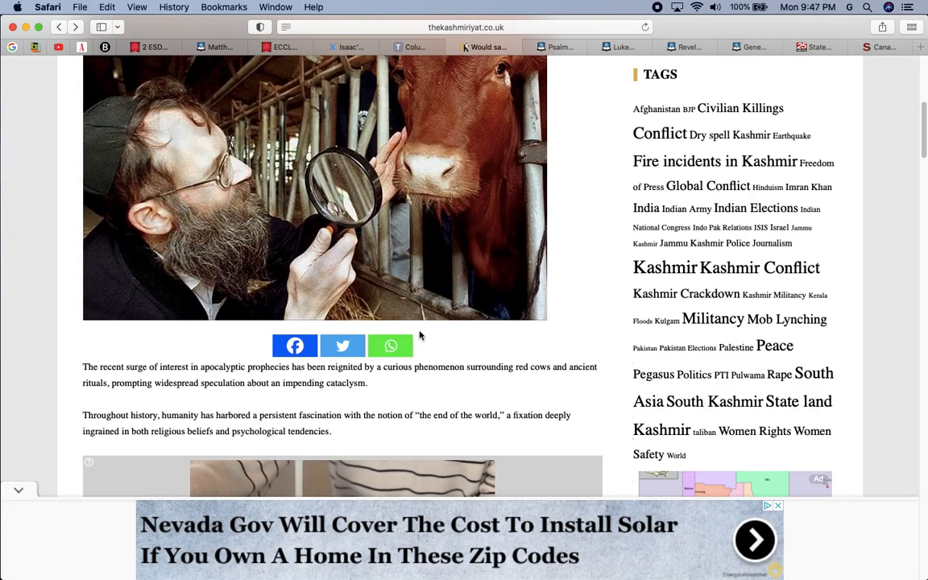
{"action": "scroll", "scroll_direction": "down", "scroll_amount": 3}
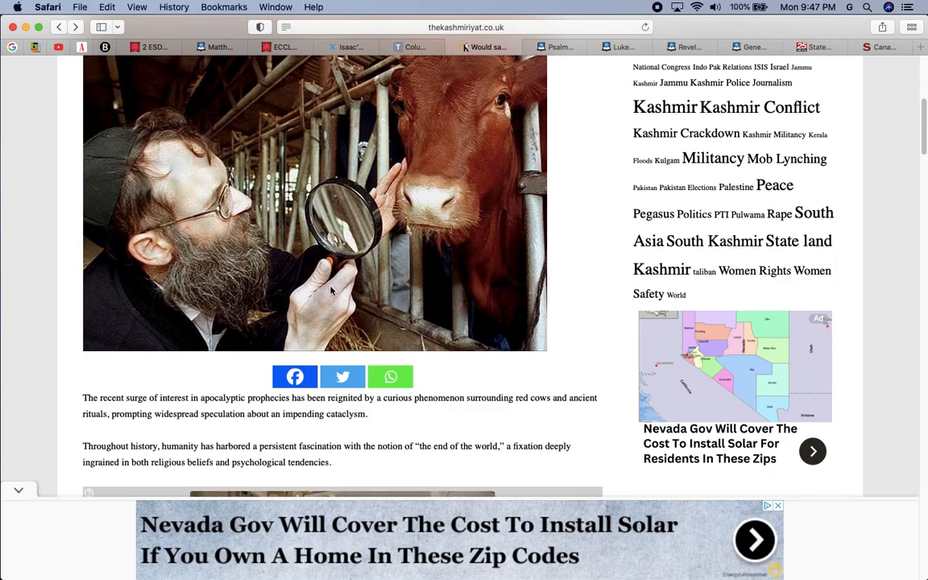
{"action": "scroll", "scroll_direction": "down", "scroll_amount": 3}
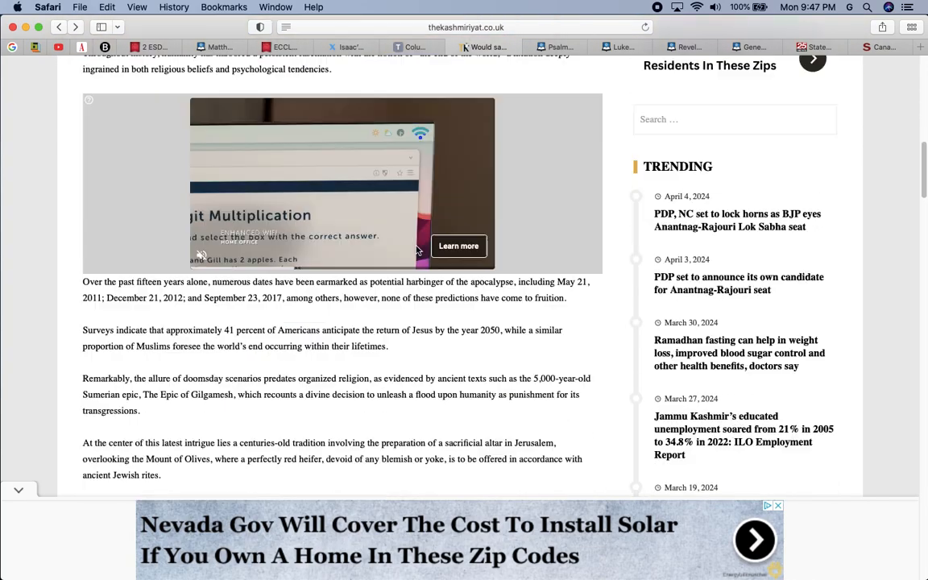
{"action": "scroll", "scroll_direction": "up", "scroll_amount": 3}
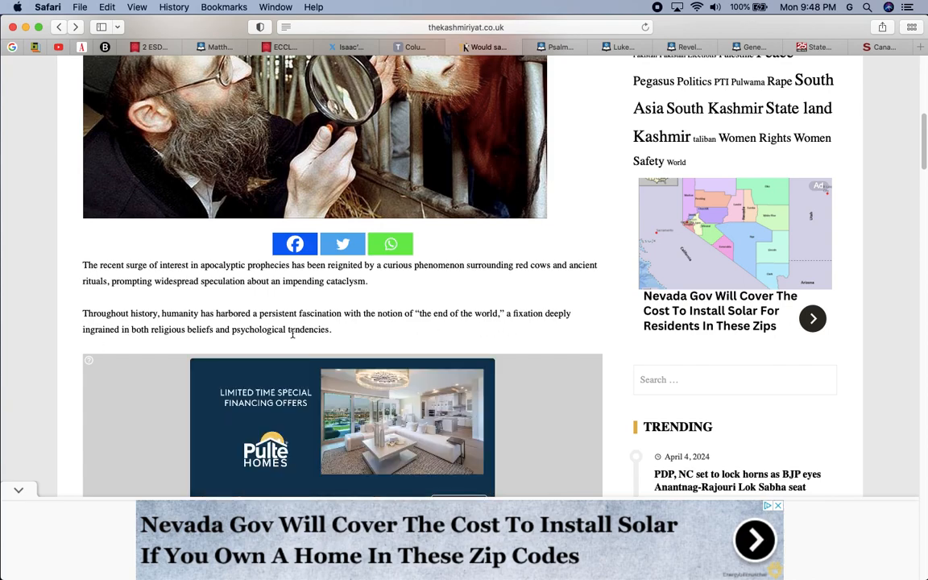
{"action": "mouse_move", "coordinate": [328, 306]}
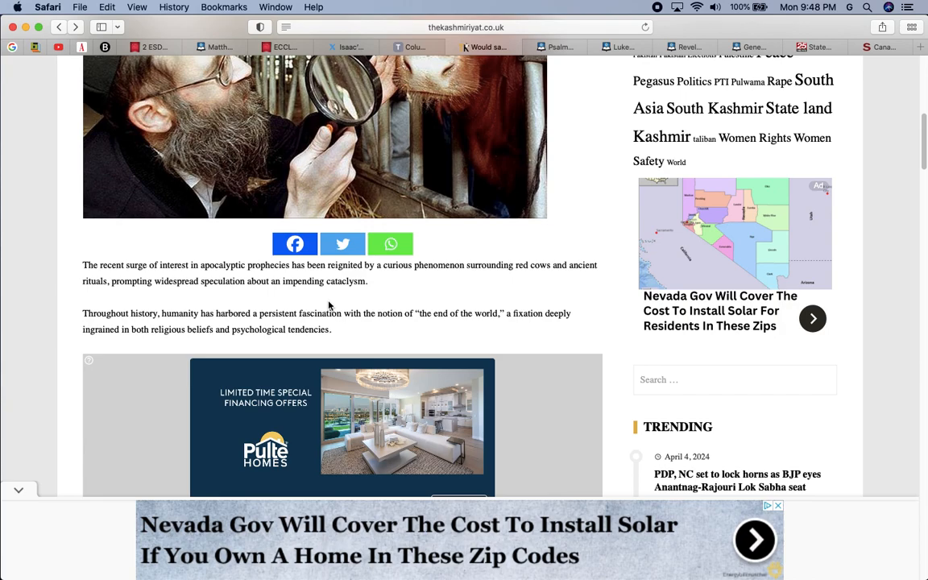
{"action": "scroll", "scroll_direction": "down", "scroll_amount": 3}
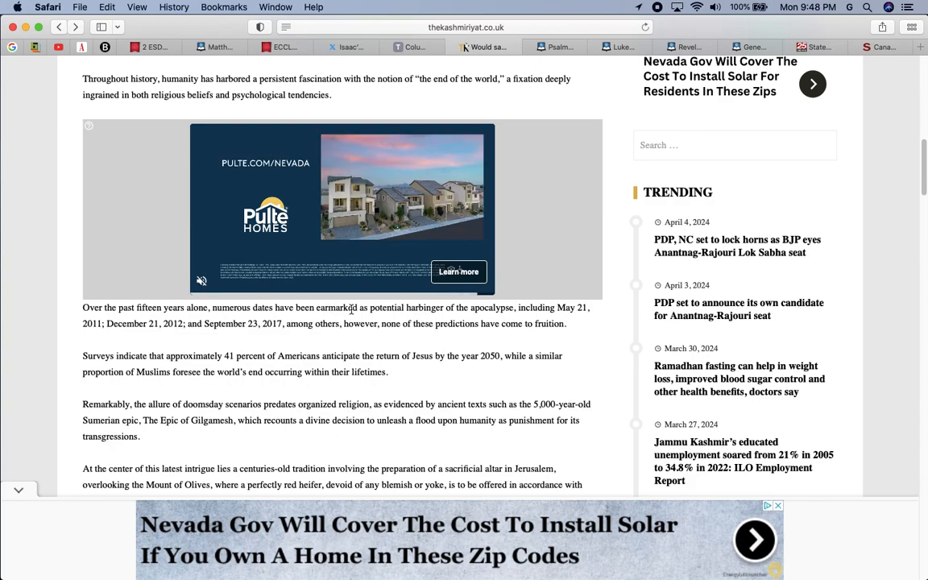
{"action": "scroll", "scroll_direction": "down", "scroll_amount": 3}
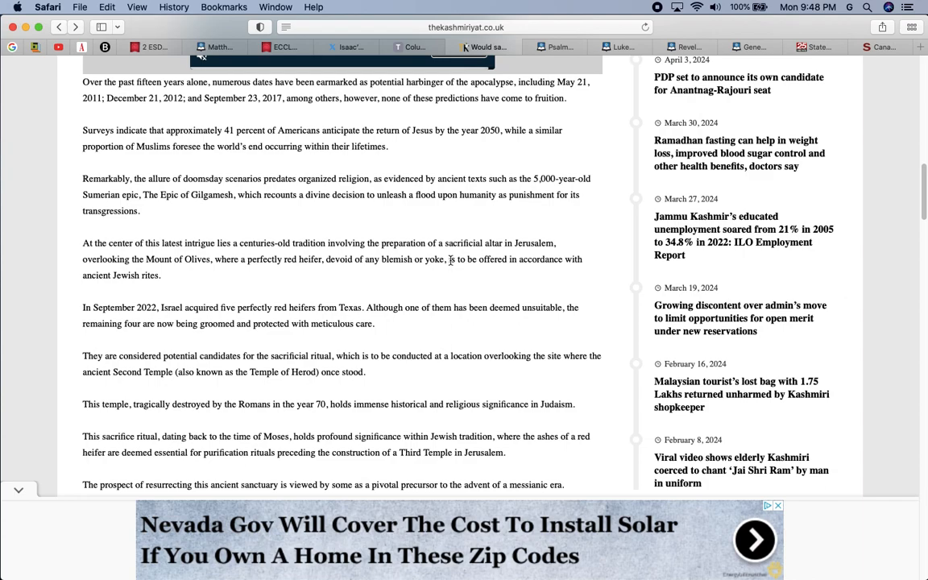
Switch back to Psalm 50, read through verse 23, and open QuickNav
{"action": "left_click", "coordinate": [553, 45]}
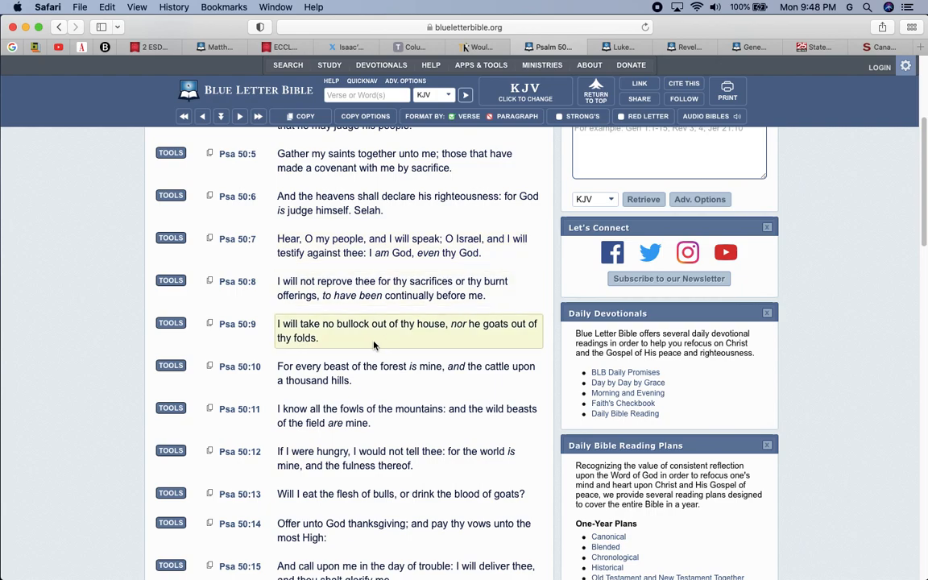
{"action": "scroll", "scroll_direction": "down", "scroll_amount": 3}
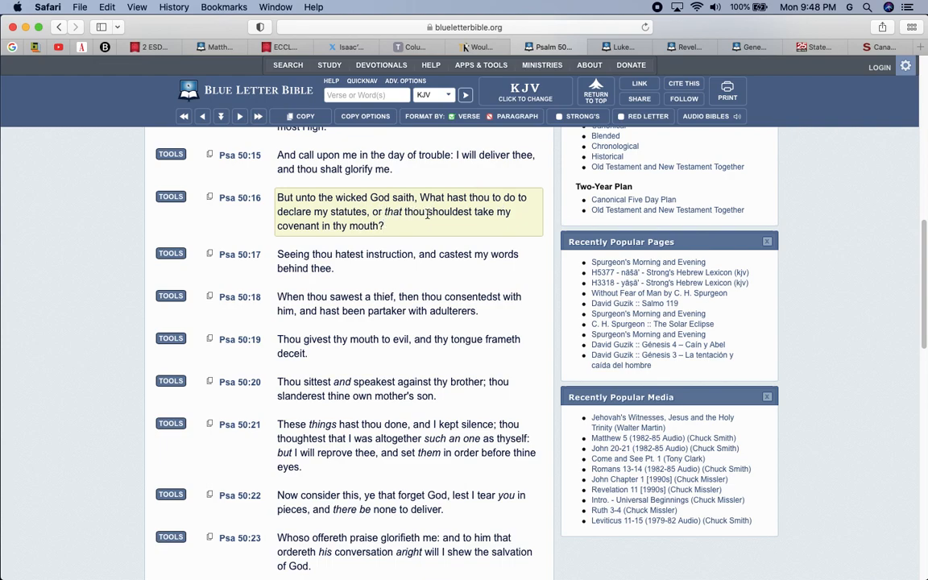
{"action": "mouse_move", "coordinate": [405, 234]}
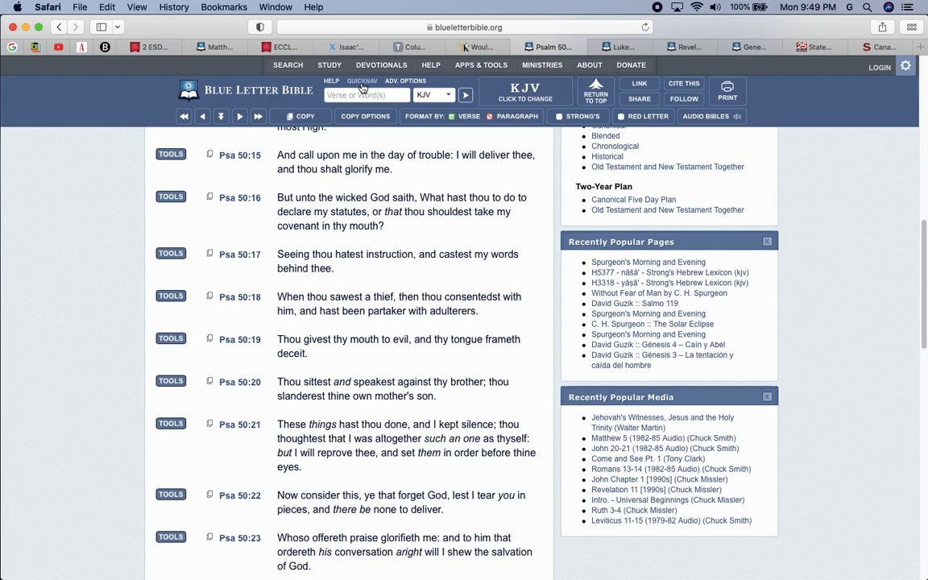
{"action": "left_click", "coordinate": [367, 95]}
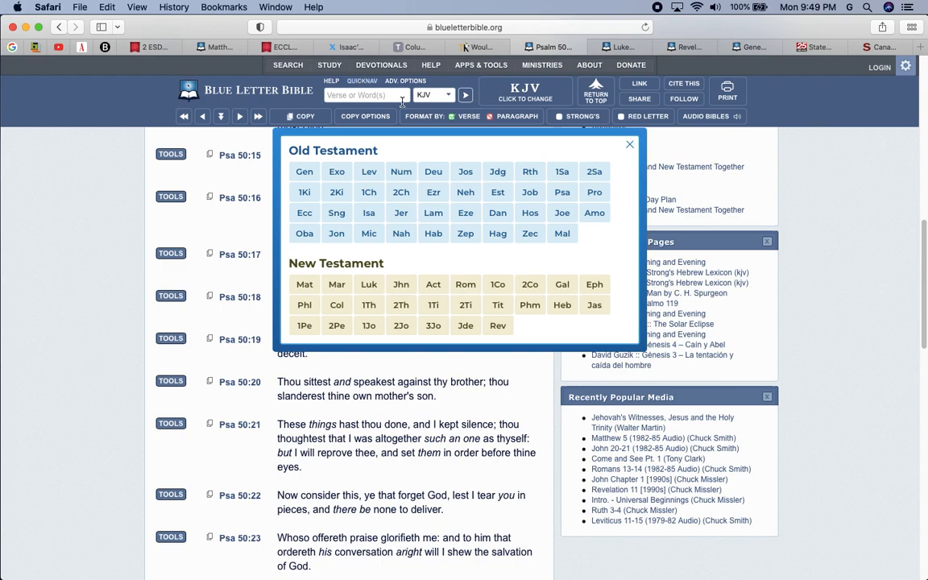
Open Isaiah 48 and scroll to verse 22, "There is no peace... unto the wicked."
{"action": "left_click", "coordinate": [369, 212]}
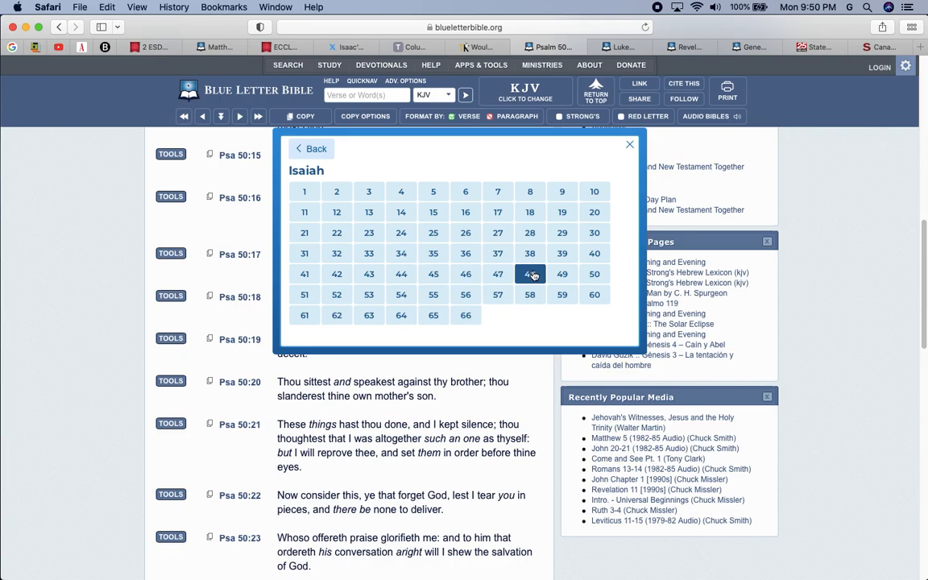
{"action": "left_click", "coordinate": [529, 274]}
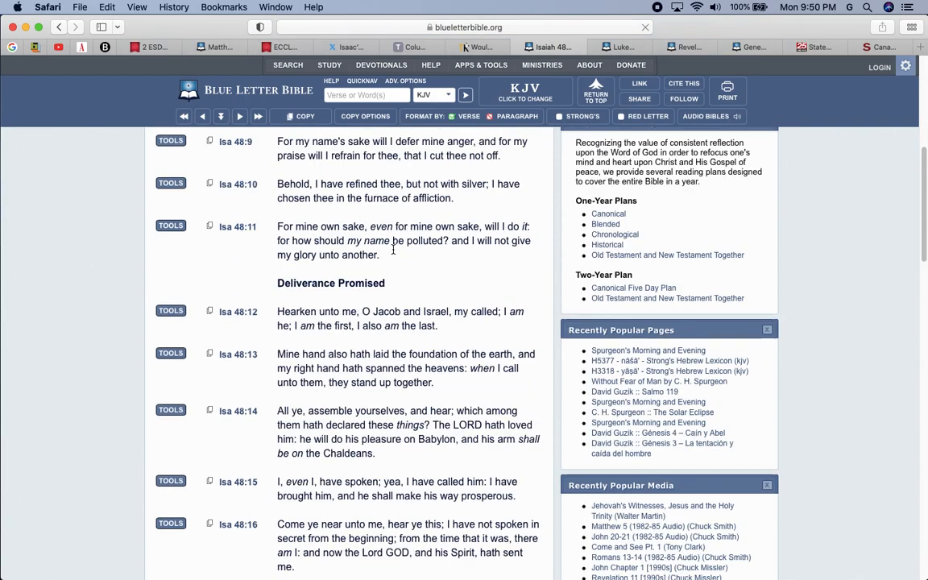
{"action": "scroll", "scroll_direction": "down", "scroll_amount": 3}
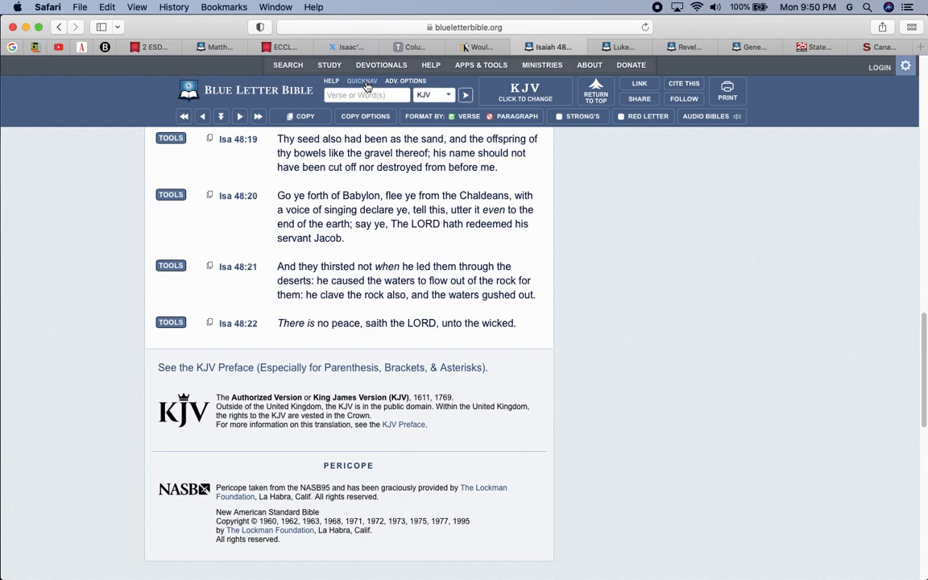
{"action": "mouse_move", "coordinate": [361, 88]}
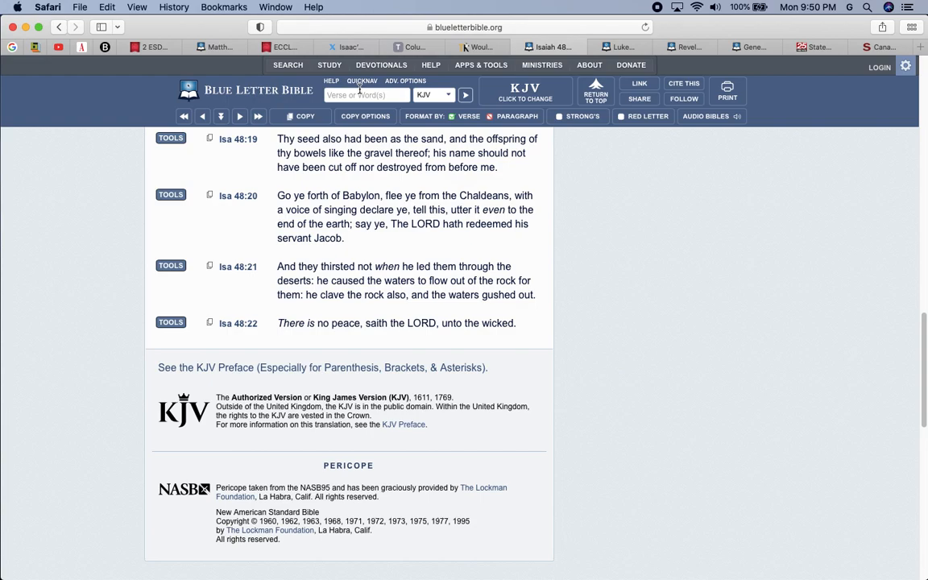
{"action": "mouse_move", "coordinate": [361, 89]}
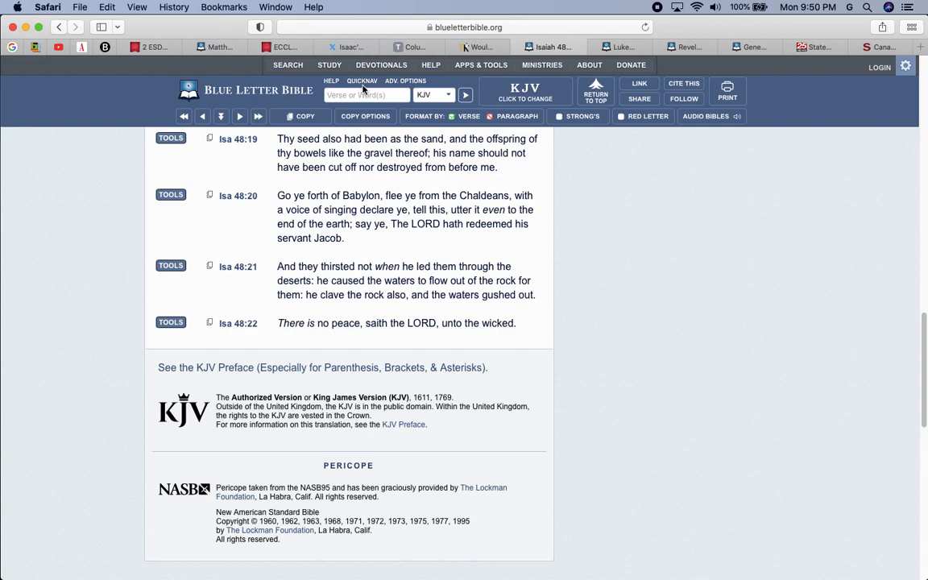
{"action": "mouse_move", "coordinate": [367, 96]}
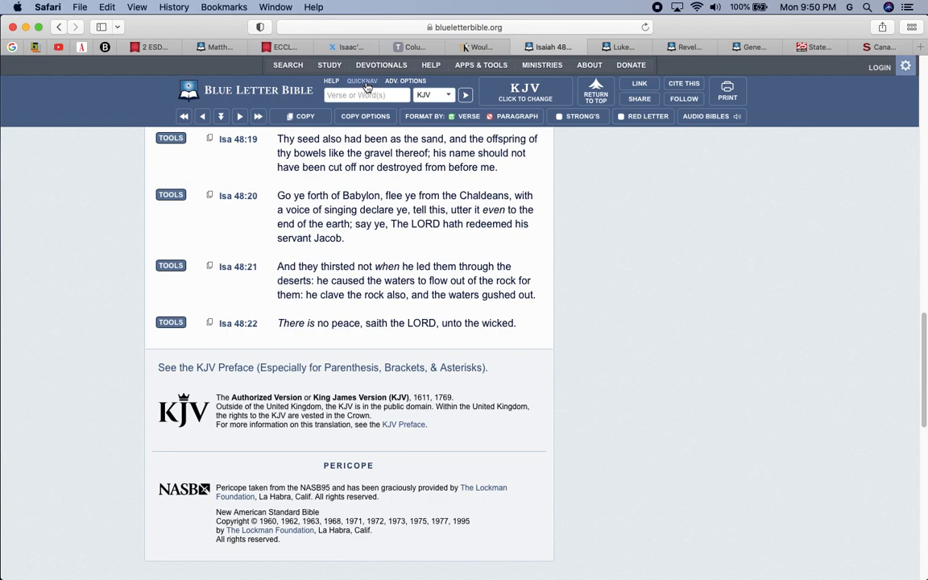
{"action": "mouse_move", "coordinate": [365, 90]}
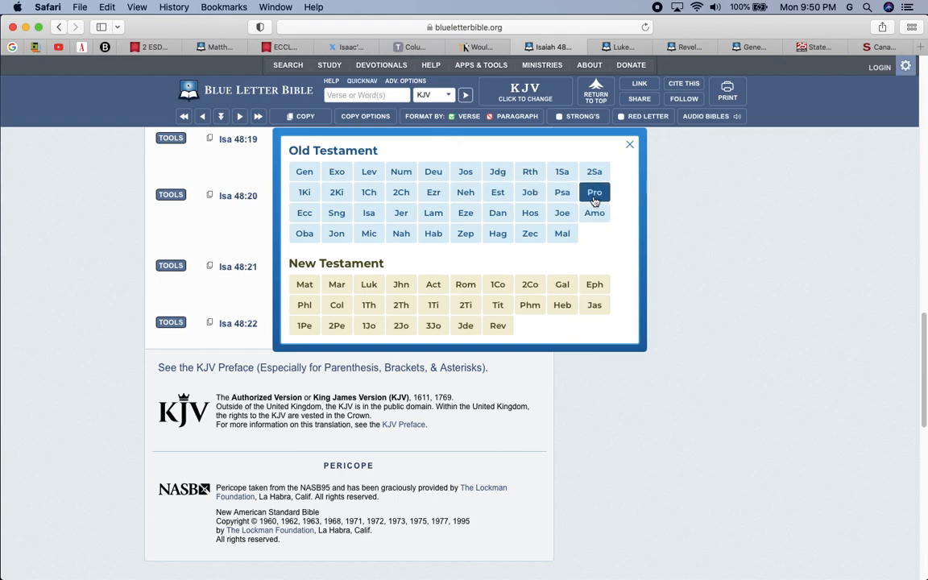
Open Proverbs 24 and read toward verse 27, then switch to the X red heifer post
{"action": "left_click", "coordinate": [594, 192]}
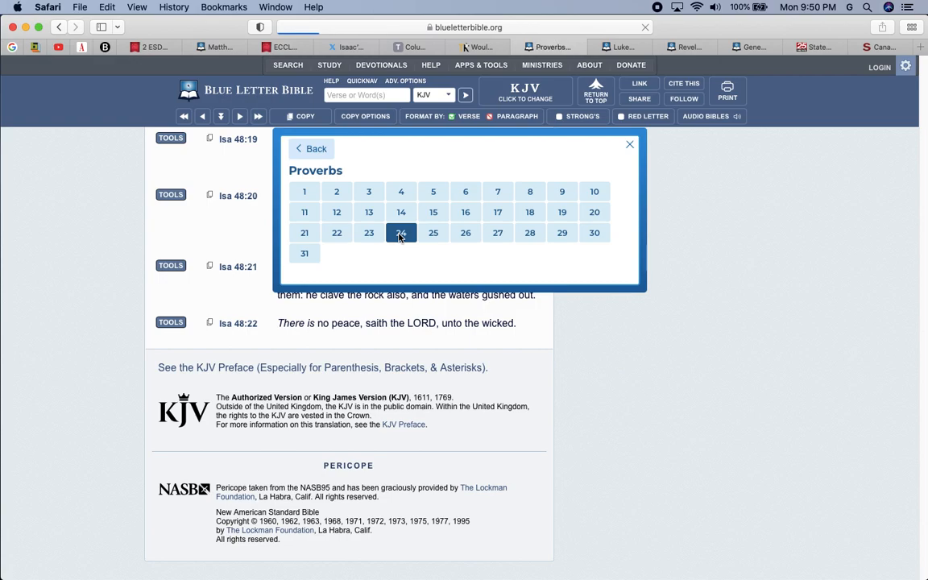
{"action": "left_click", "coordinate": [400, 233]}
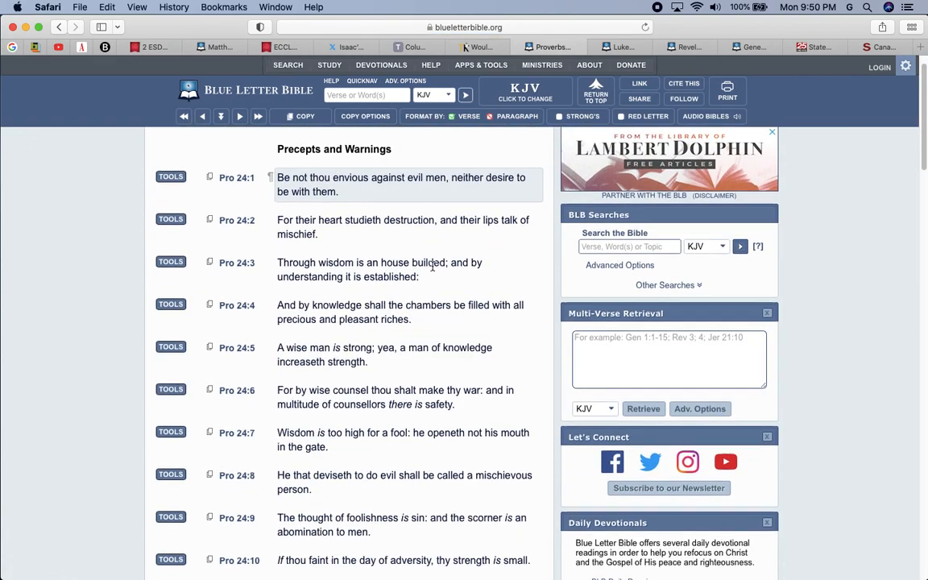
{"action": "scroll", "scroll_direction": "down", "scroll_amount": 3}
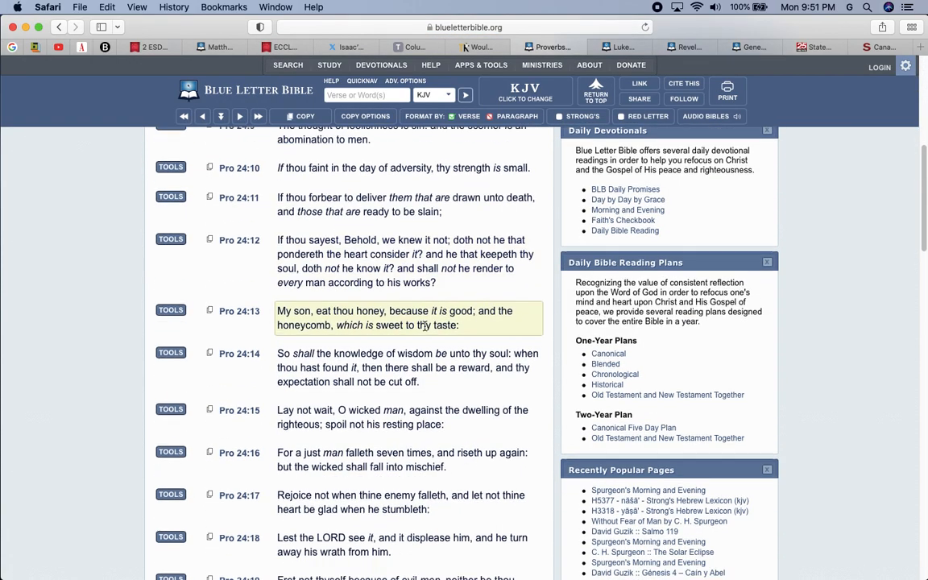
{"action": "scroll", "scroll_direction": "down", "scroll_amount": 3}
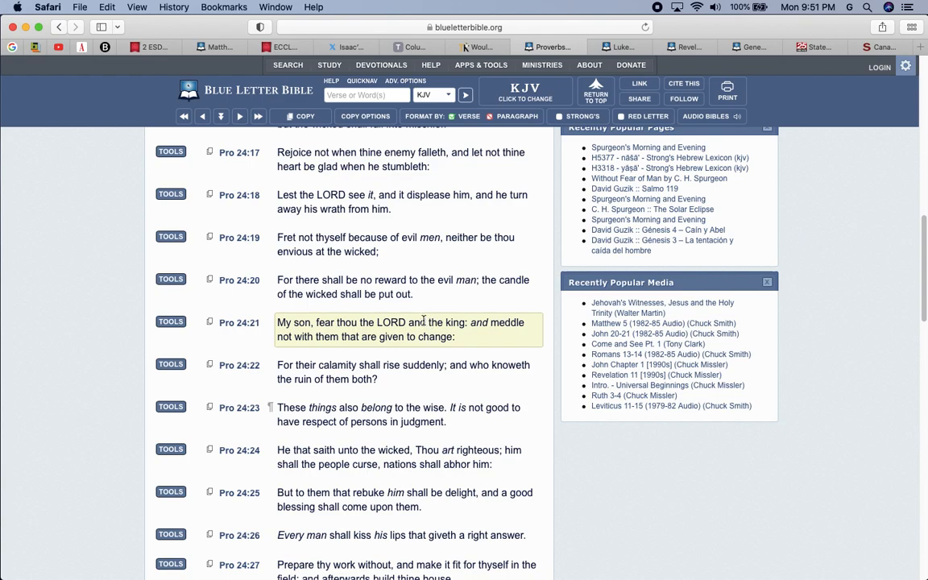
{"action": "left_click", "coordinate": [352, 46]}
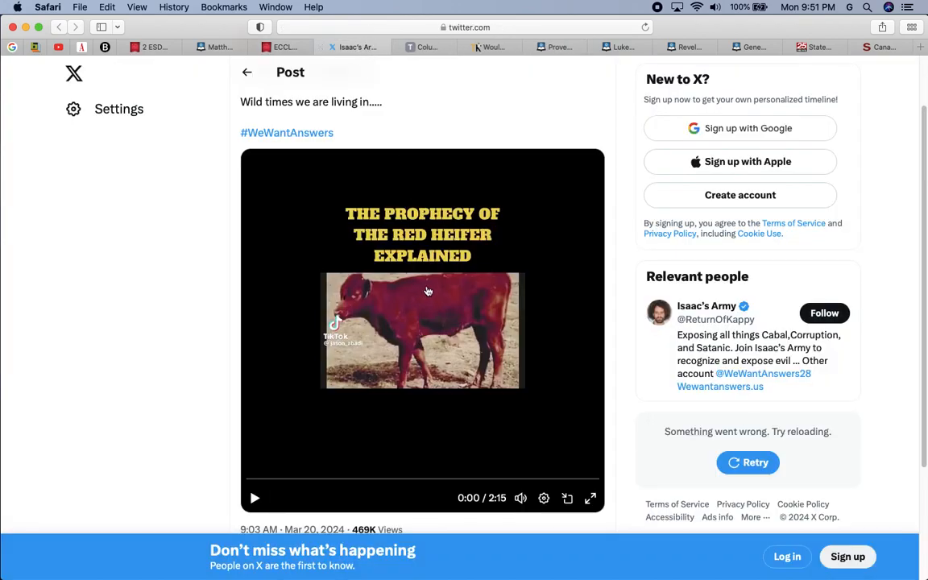
{"action": "mouse_move", "coordinate": [254, 497]}
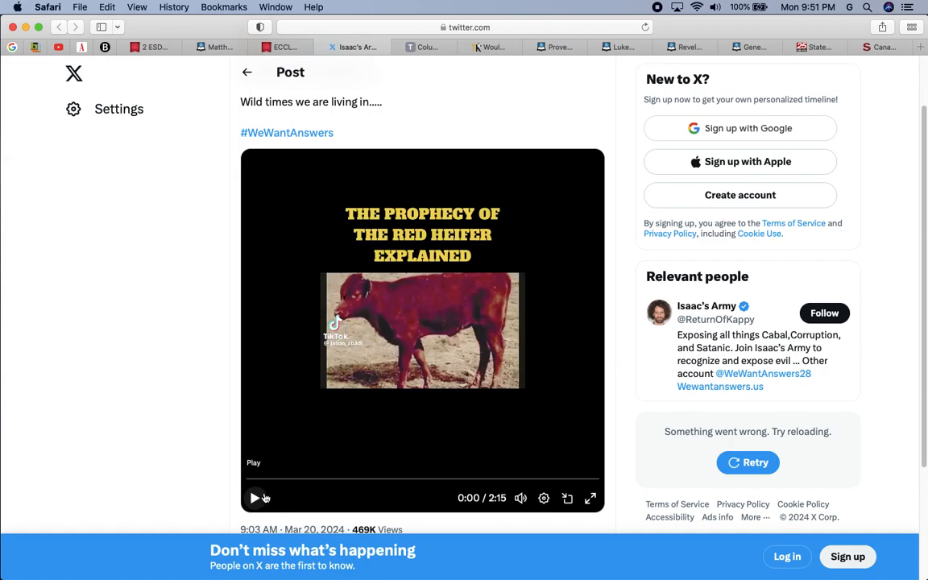
{"action": "mouse_move", "coordinate": [261, 497]}
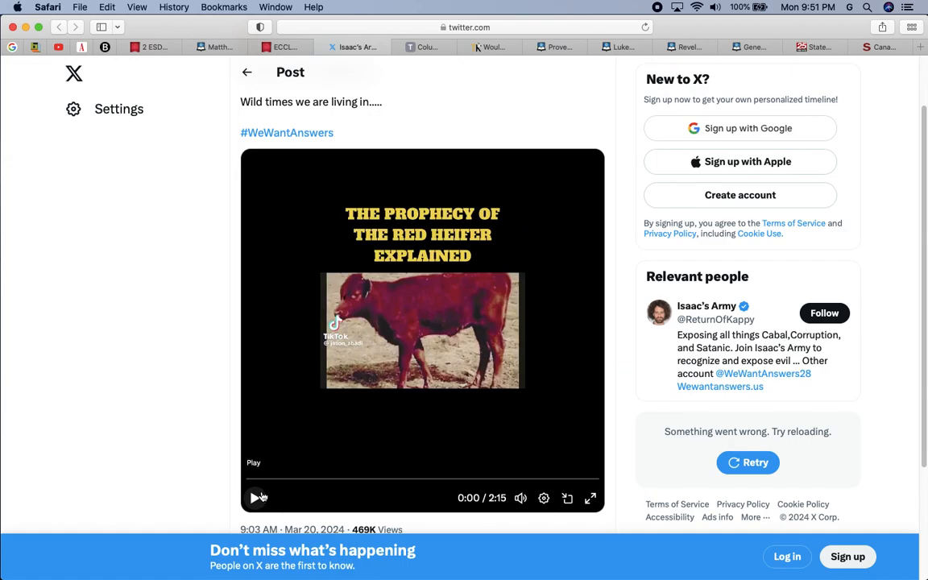
{"action": "mouse_move", "coordinate": [433, 482]}
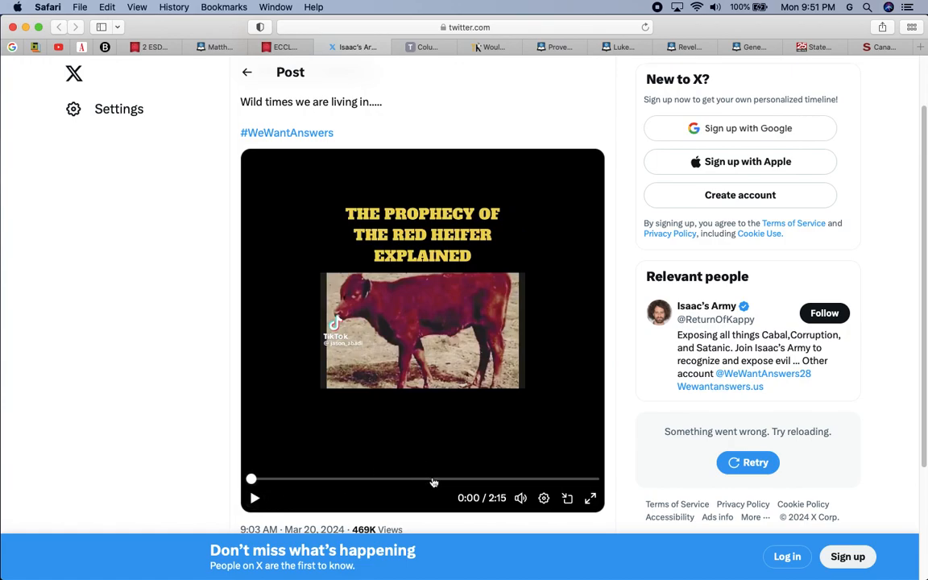
Play the red heifer prophecy video from its midpoint and pause at 1:47
{"action": "left_click", "coordinate": [431, 479]}
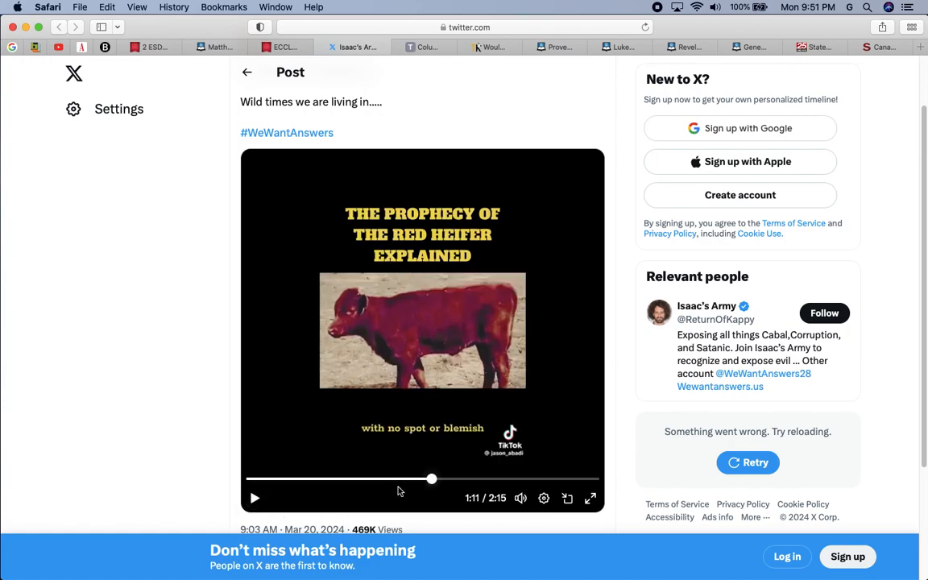
{"action": "left_click", "coordinate": [255, 498]}
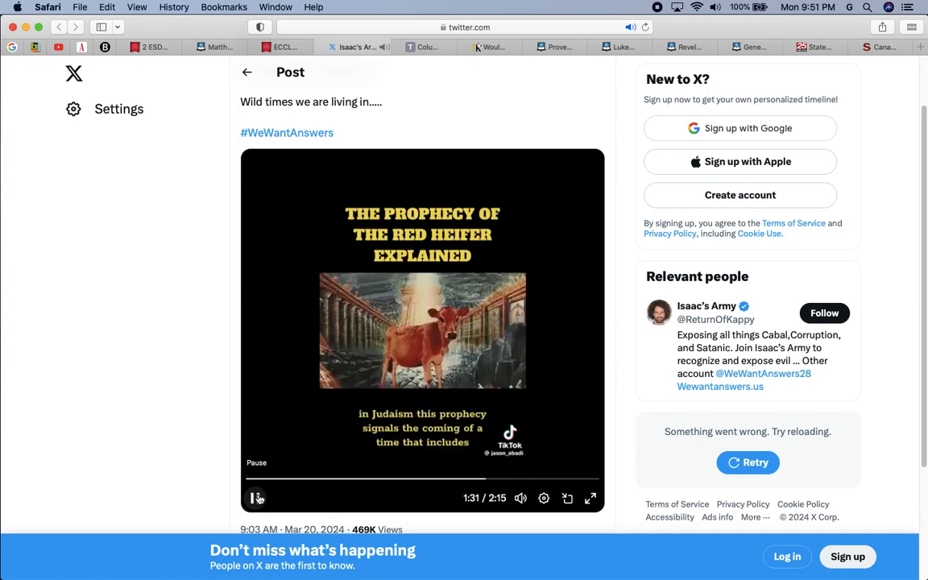
{"action": "left_click", "coordinate": [256, 498]}
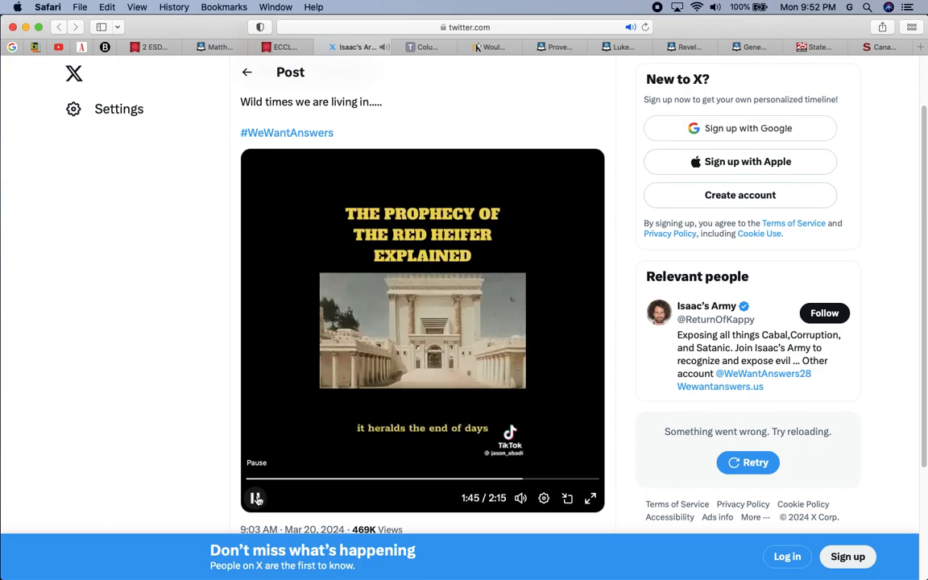
{"action": "left_click", "coordinate": [256, 497]}
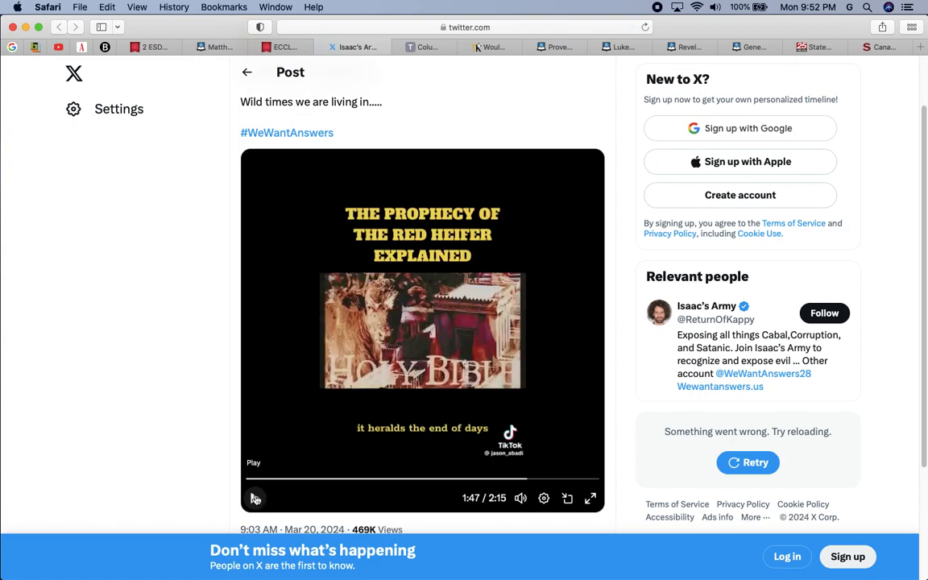
{"action": "mouse_move", "coordinate": [391, 439]}
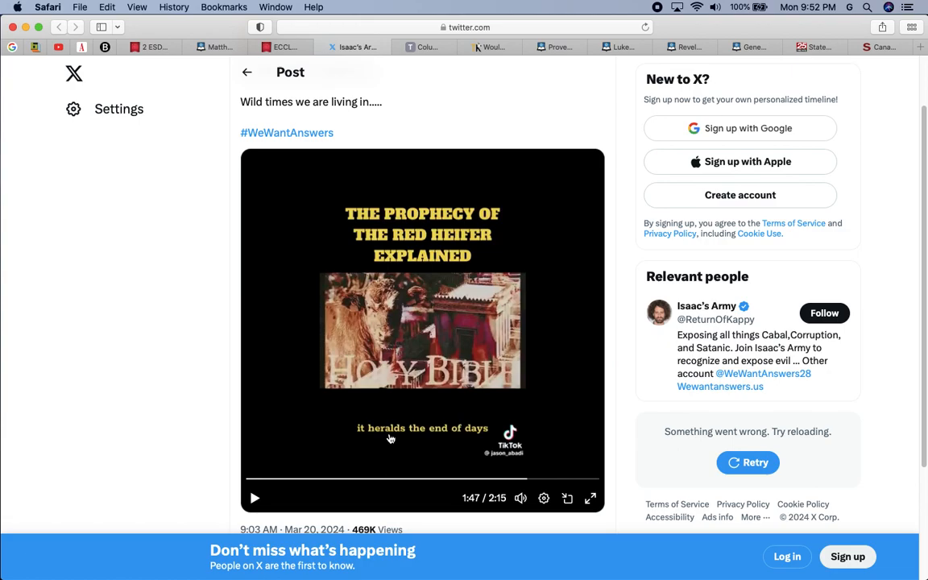
{"action": "mouse_move", "coordinate": [367, 462]}
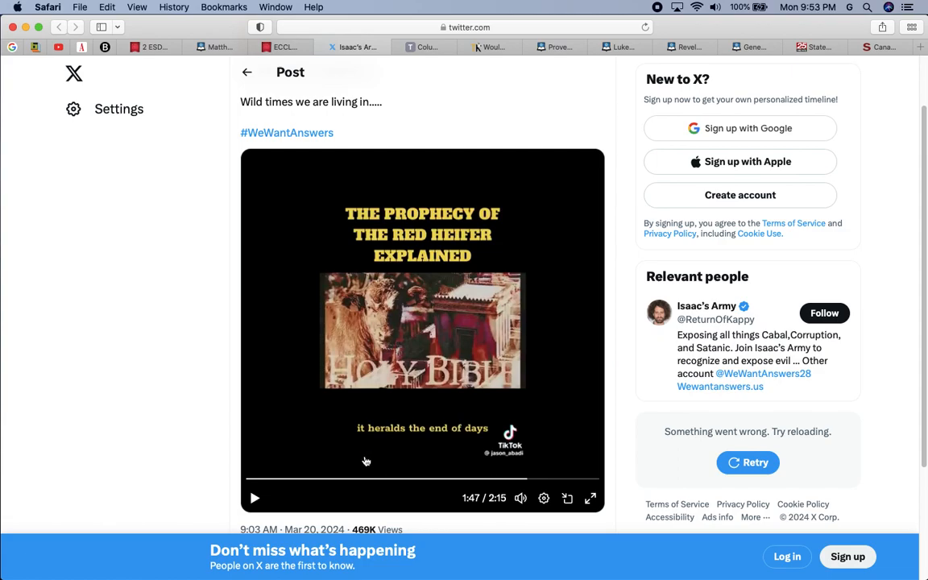
Play the red heifer video on X, pausing it at 1:59
{"action": "left_click", "coordinate": [255, 498]}
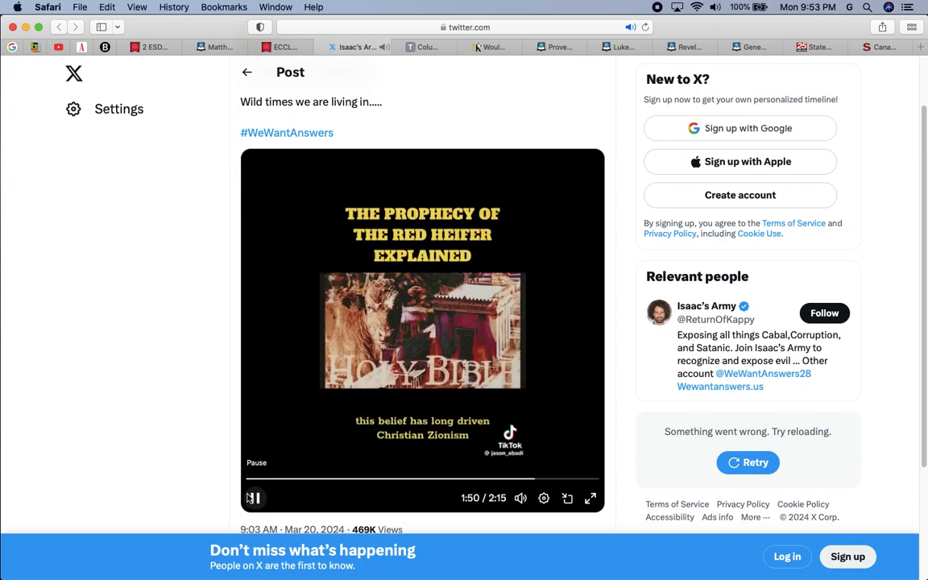
{"action": "left_click", "coordinate": [253, 497]}
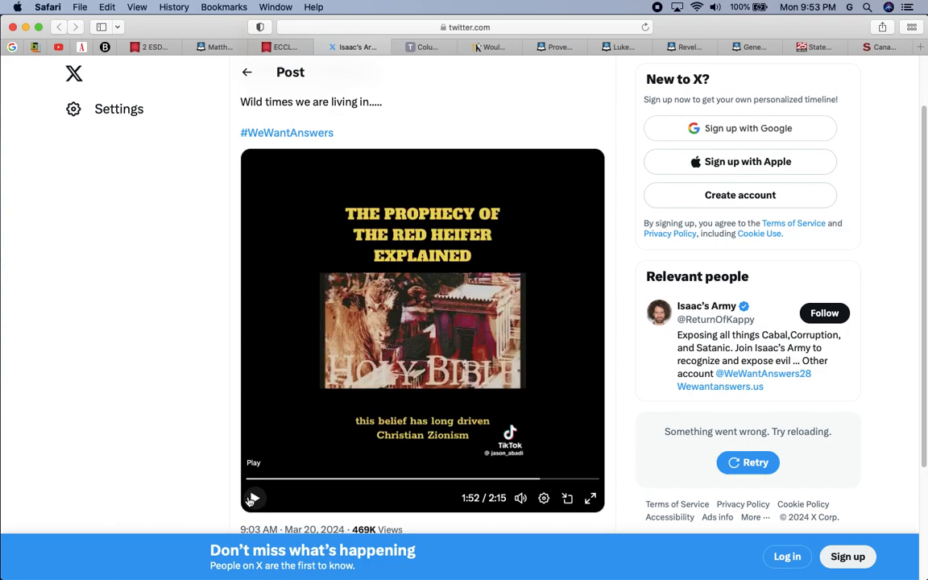
{"action": "left_click", "coordinate": [255, 498]}
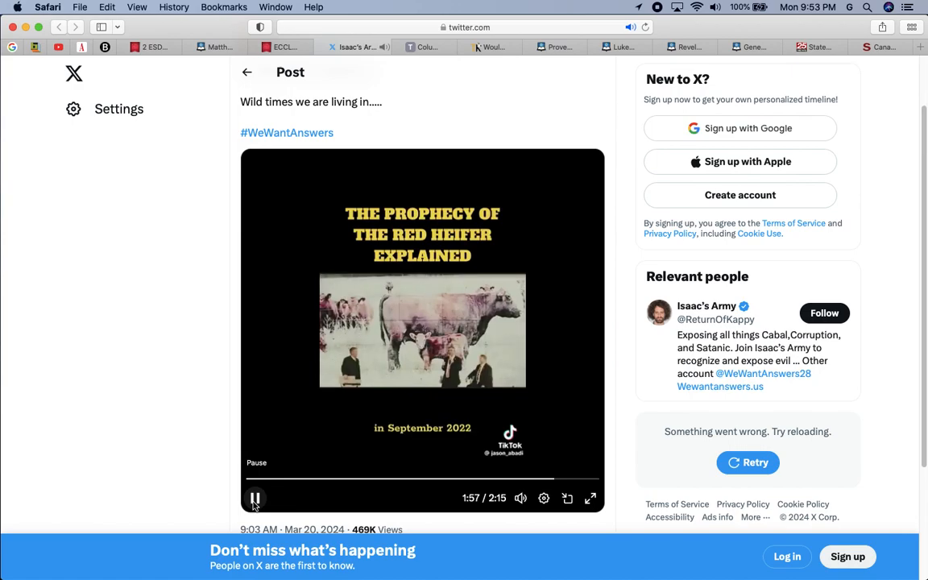
{"action": "left_click", "coordinate": [255, 498]}
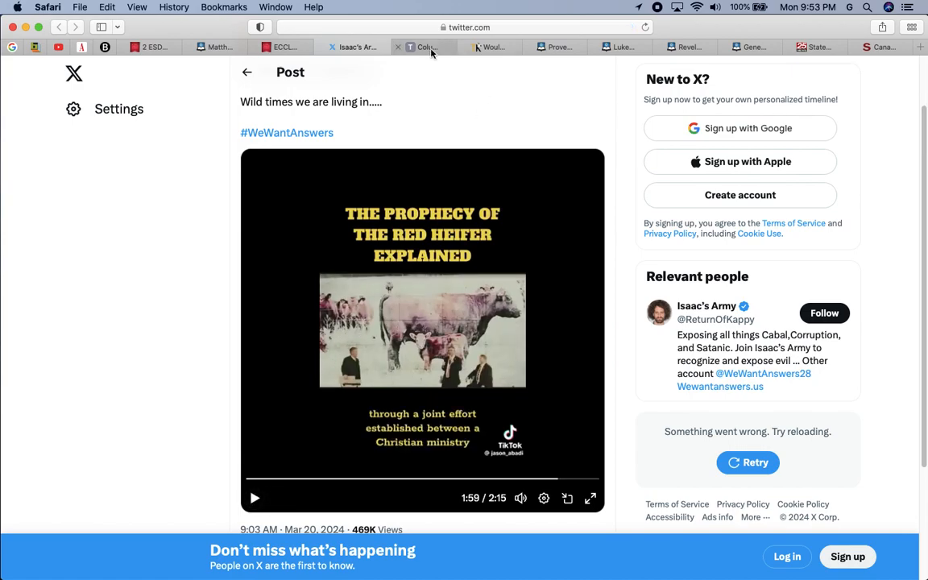
Cycle through the Augusta Press and Kashmiriyat tabs to the Proverbs 24 reading
{"action": "left_click", "coordinate": [419, 46]}
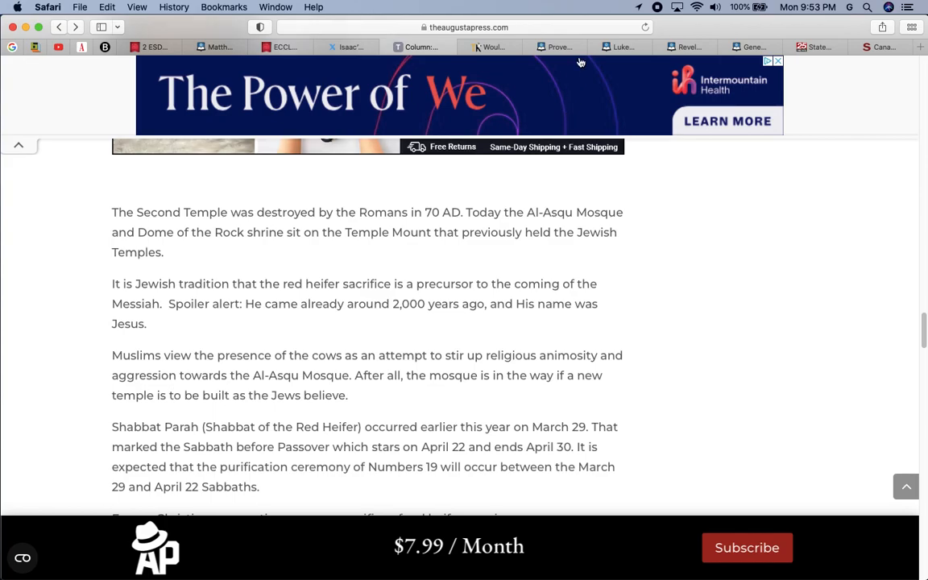
{"action": "left_click", "coordinate": [483, 46]}
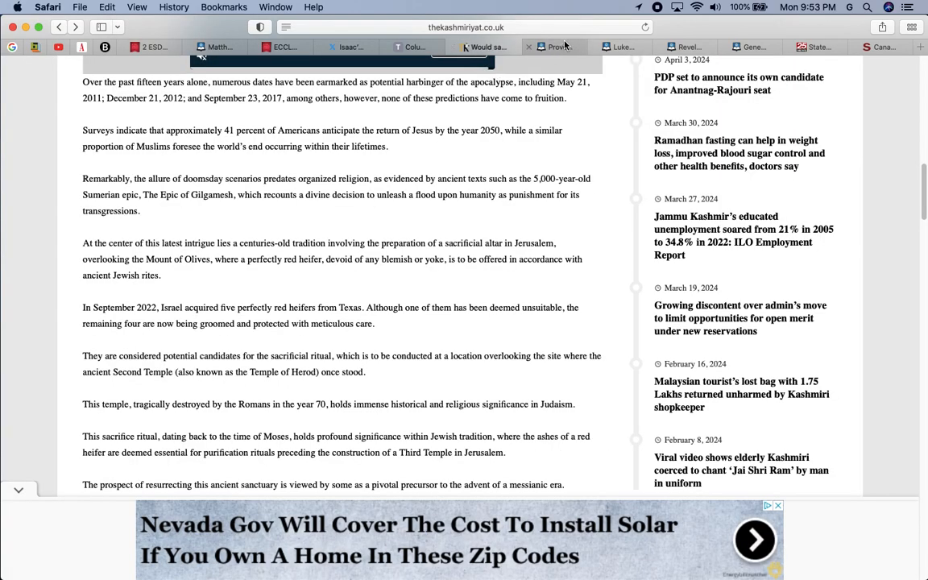
{"action": "left_click", "coordinate": [551, 46]}
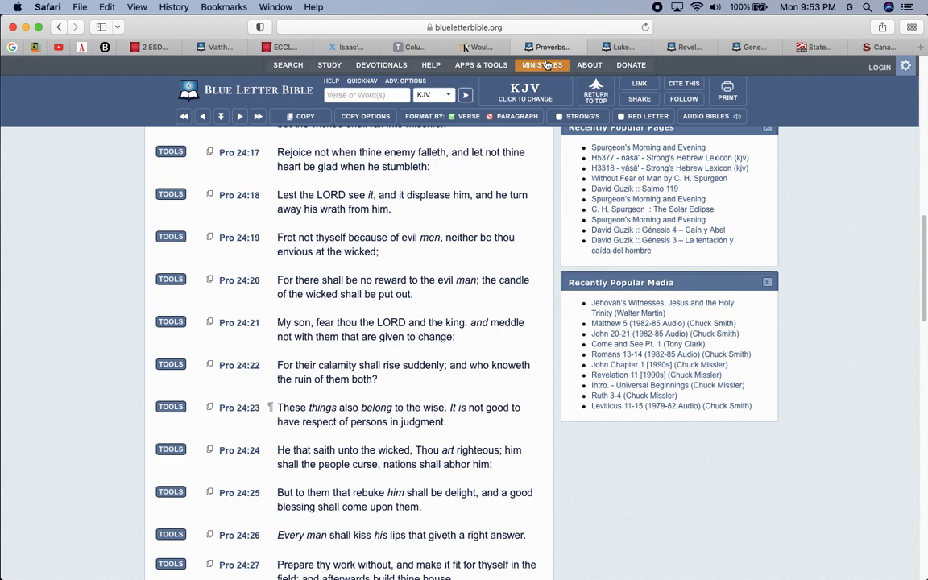
Pick John from the New Testament books and open chapter 2, 'Miracle at Cana.'
{"action": "left_click", "coordinate": [541, 64]}
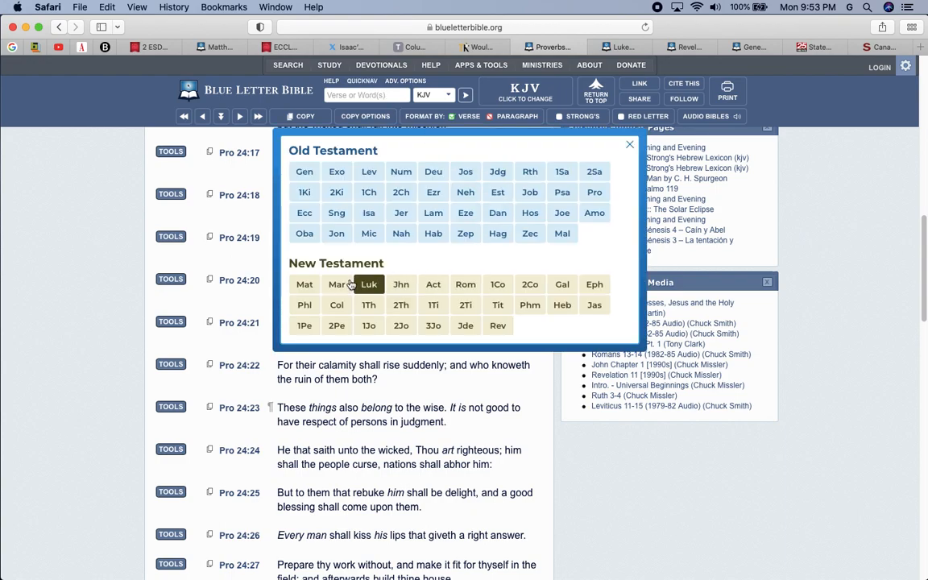
{"action": "left_click", "coordinate": [401, 283]}
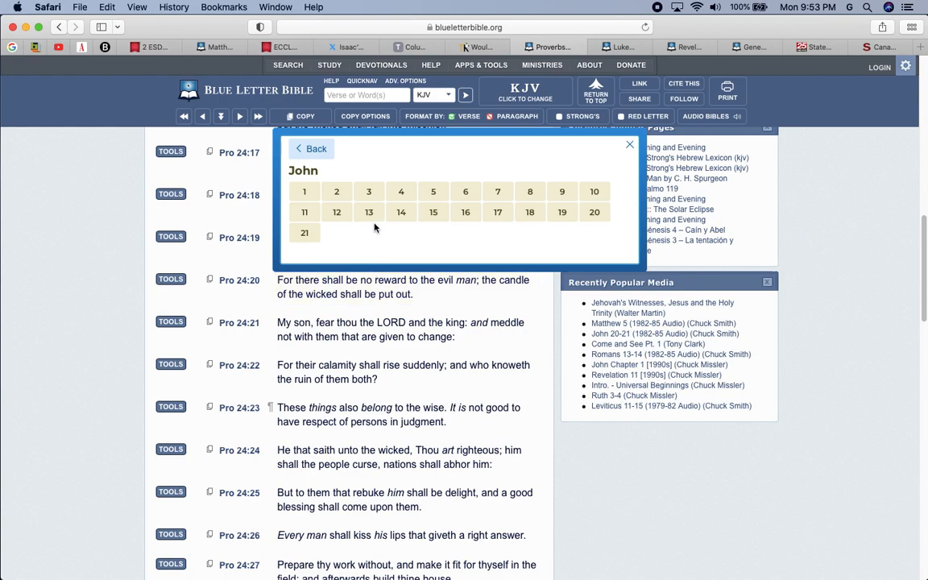
{"action": "left_click", "coordinate": [335, 191]}
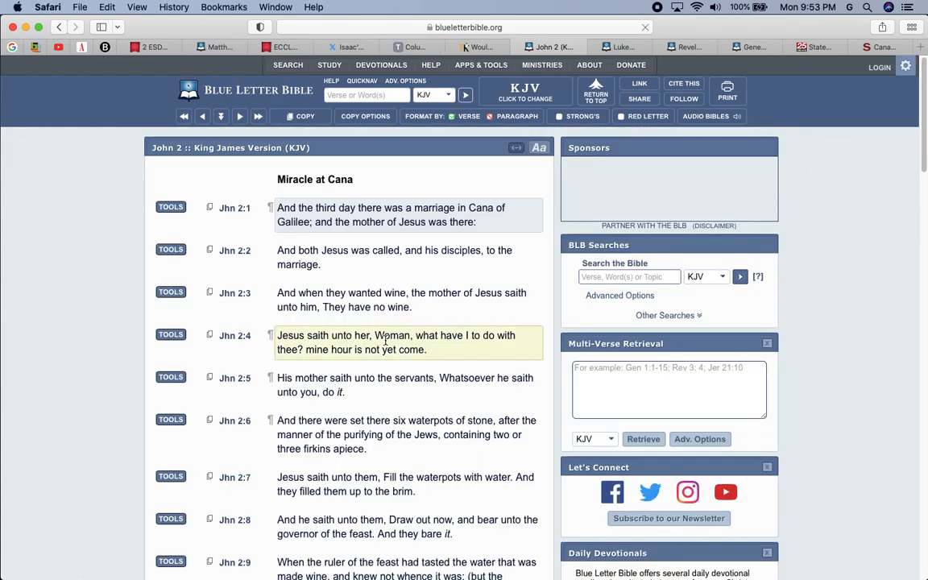
Read John 2:14–23 on the temple cleansing, then switch to the Augusta Press column
{"action": "scroll", "scroll_direction": "down", "scroll_amount": 3}
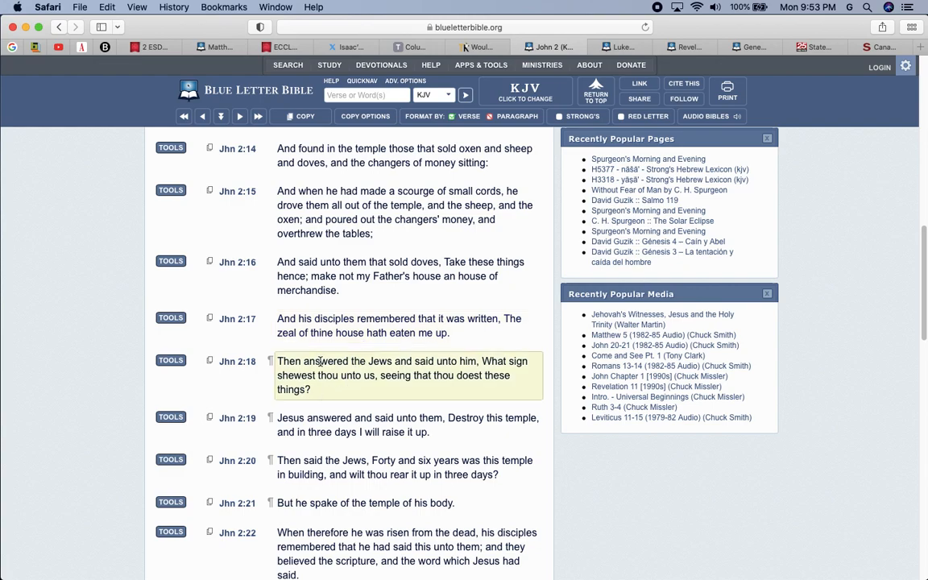
{"action": "mouse_move", "coordinate": [382, 389]}
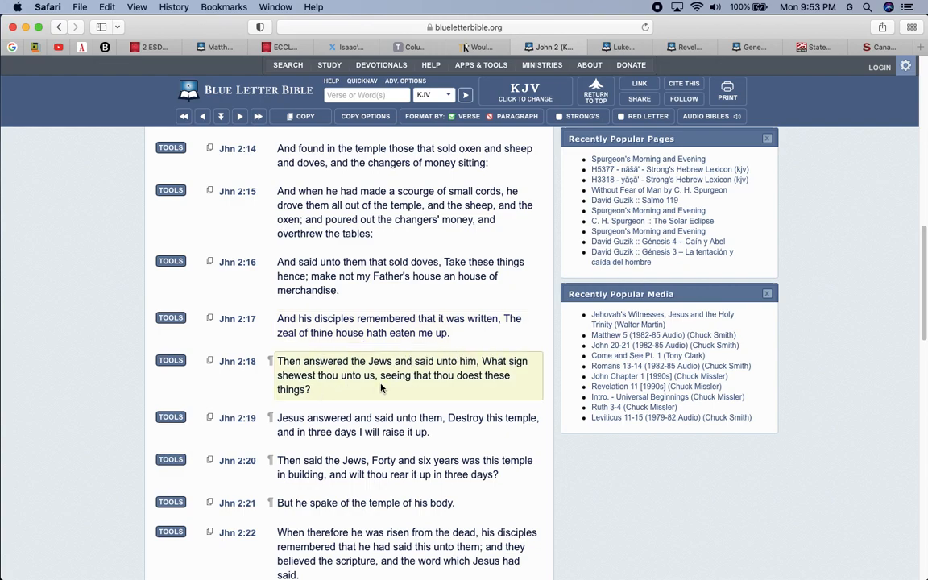
{"action": "mouse_move", "coordinate": [349, 382]}
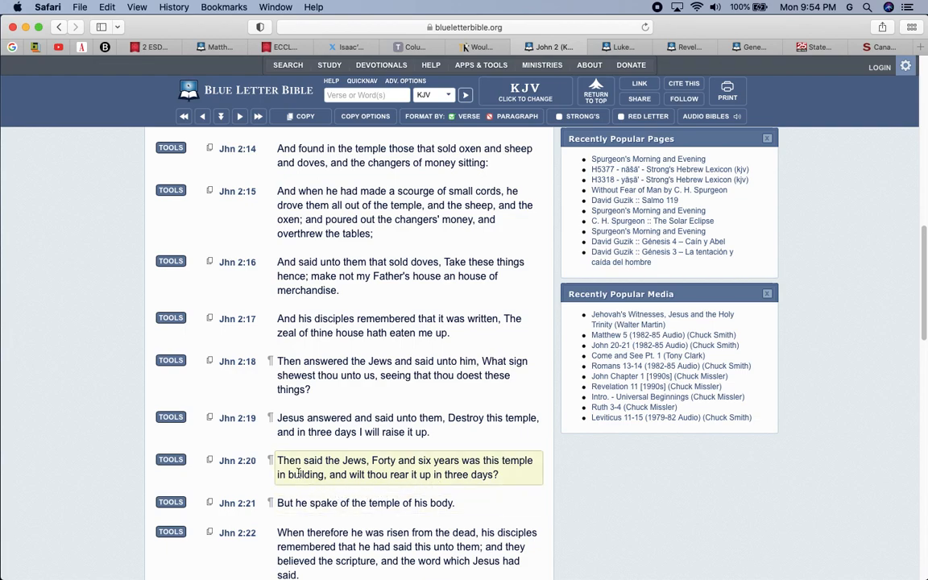
{"action": "mouse_move", "coordinate": [350, 473]}
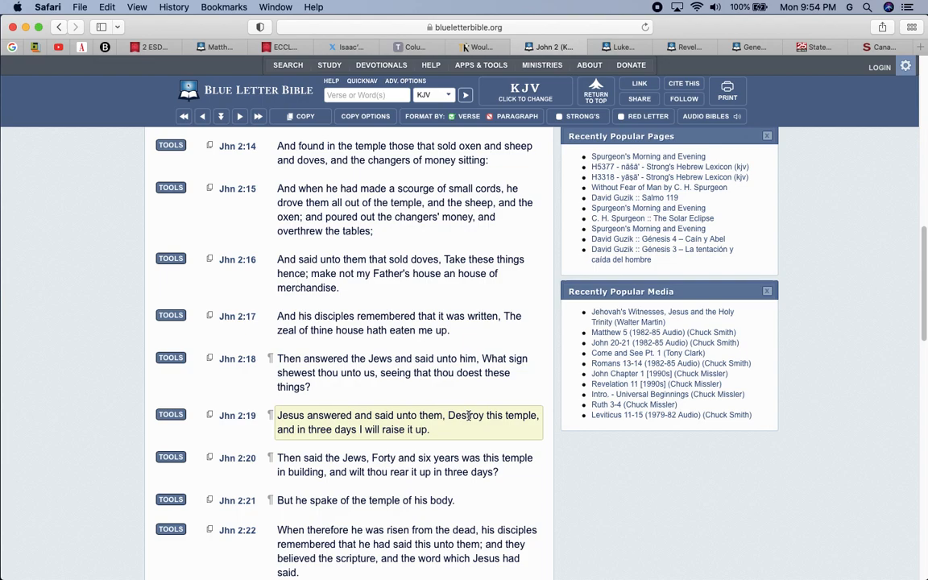
{"action": "scroll", "scroll_direction": "down", "scroll_amount": 3}
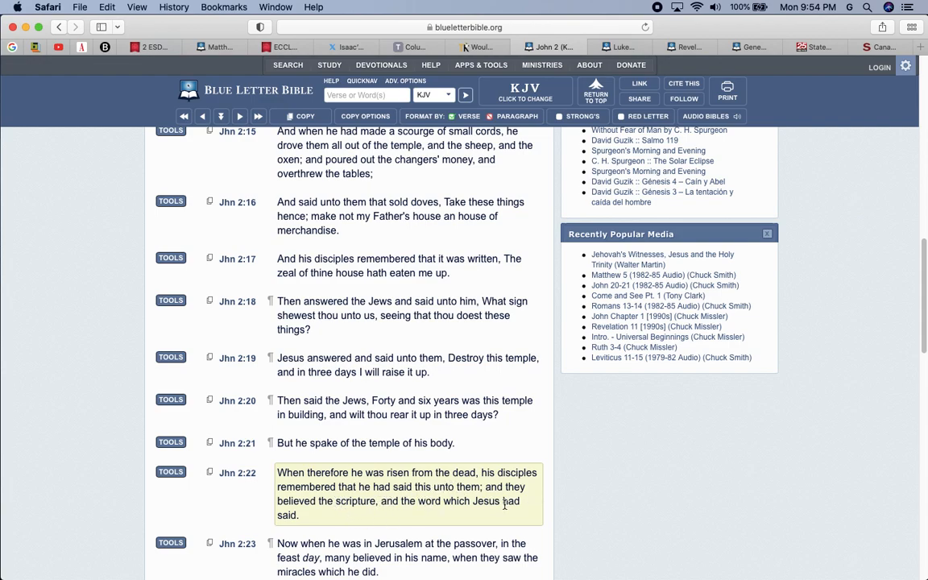
{"action": "scroll", "scroll_direction": "down", "scroll_amount": 3}
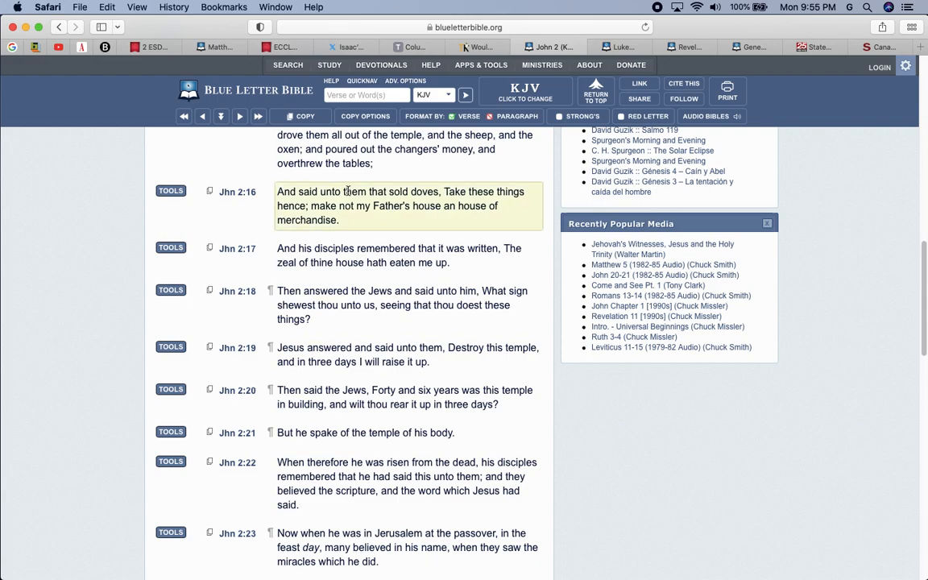
{"action": "left_click", "coordinate": [419, 46]}
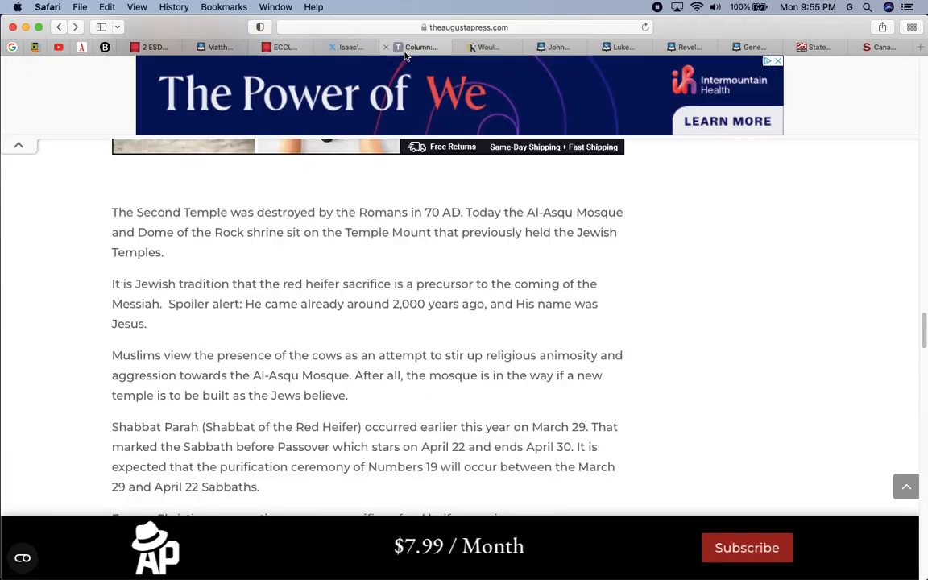
{"action": "left_click", "coordinate": [352, 47]}
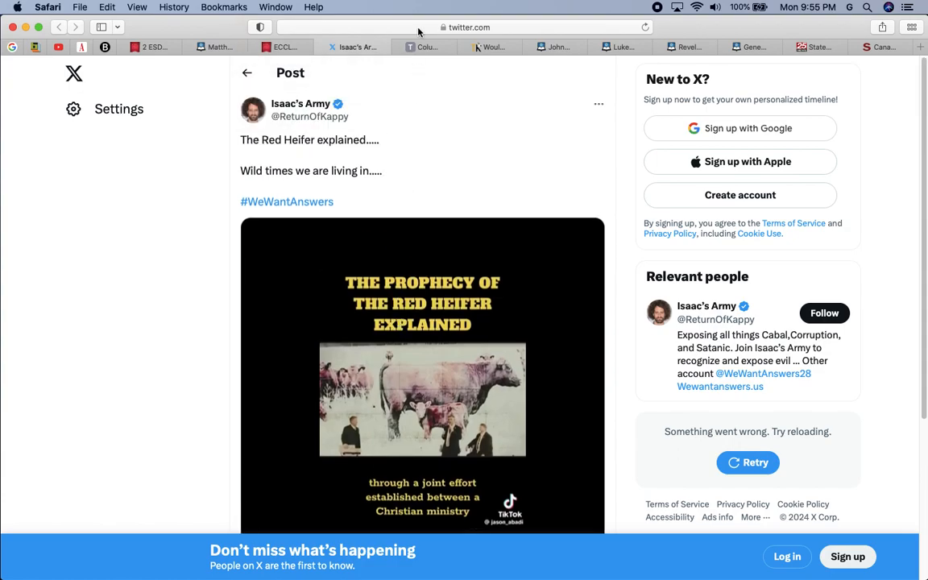
{"action": "left_click", "coordinate": [421, 47]}
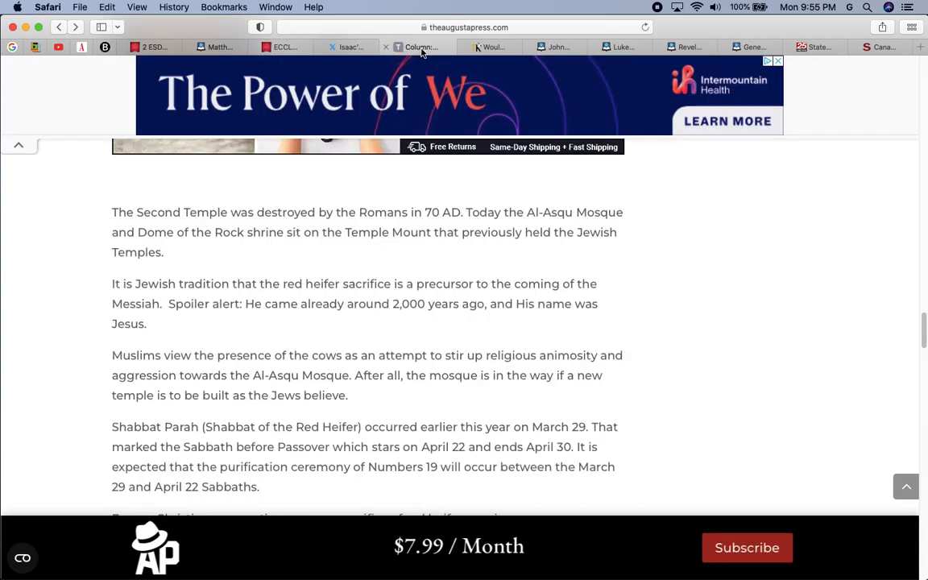
{"action": "mouse_move", "coordinate": [419, 47]}
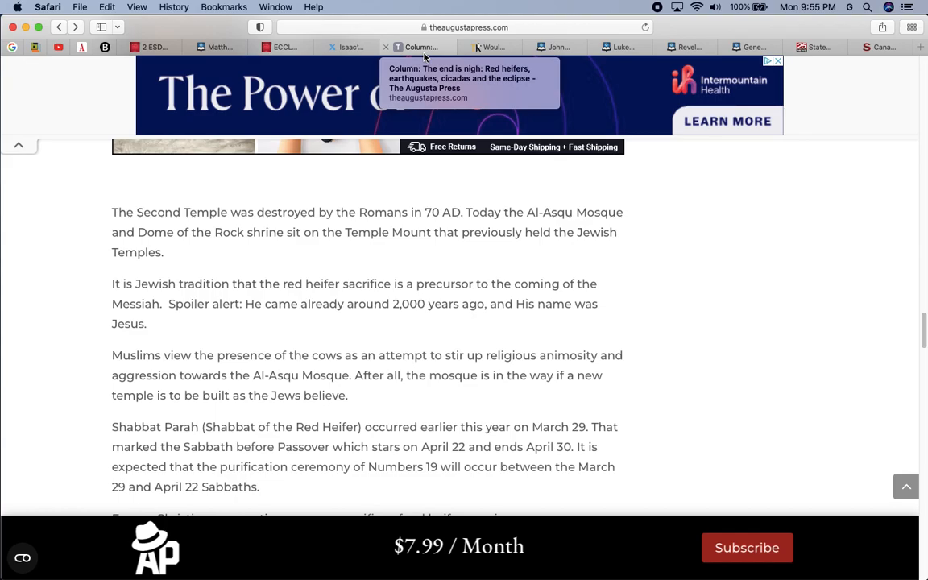
{"action": "mouse_move", "coordinate": [641, 5]}
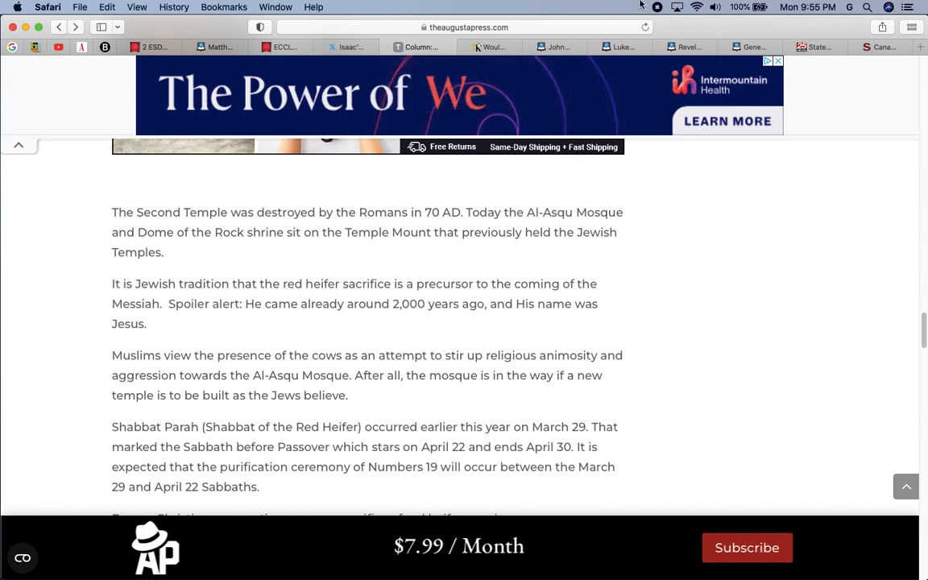